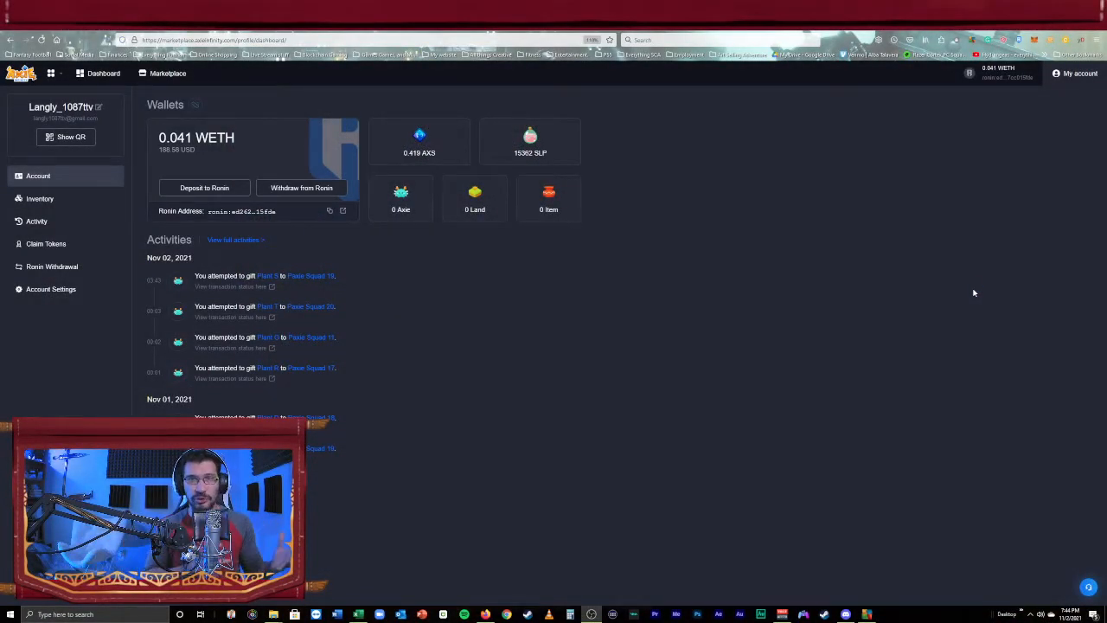
pyautogui.moveTo(990, 291)
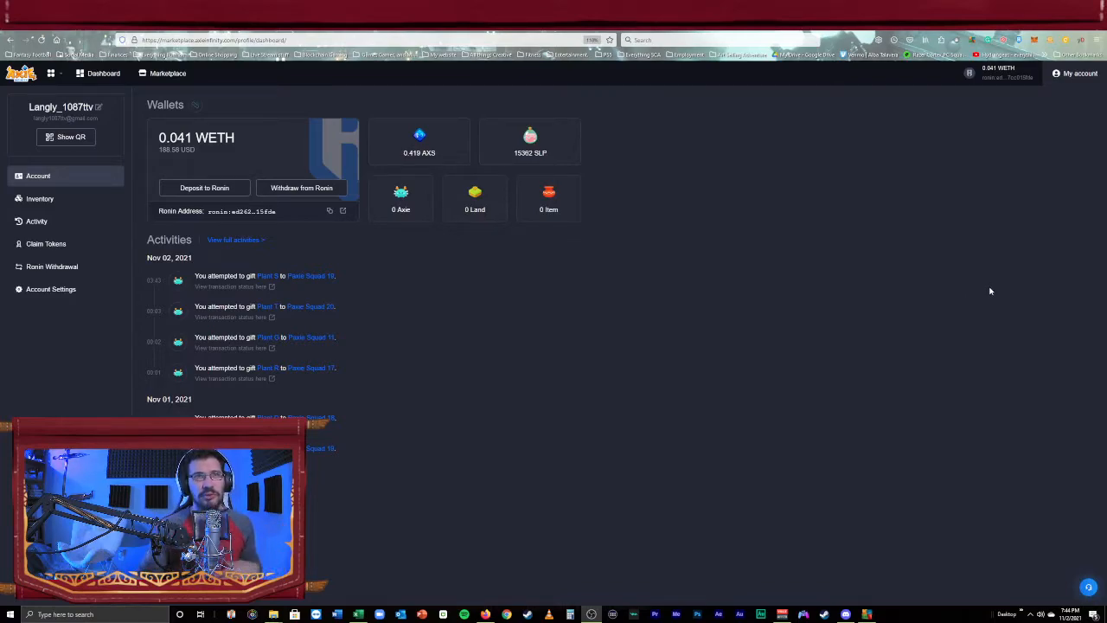
pyautogui.moveTo(470, 308)
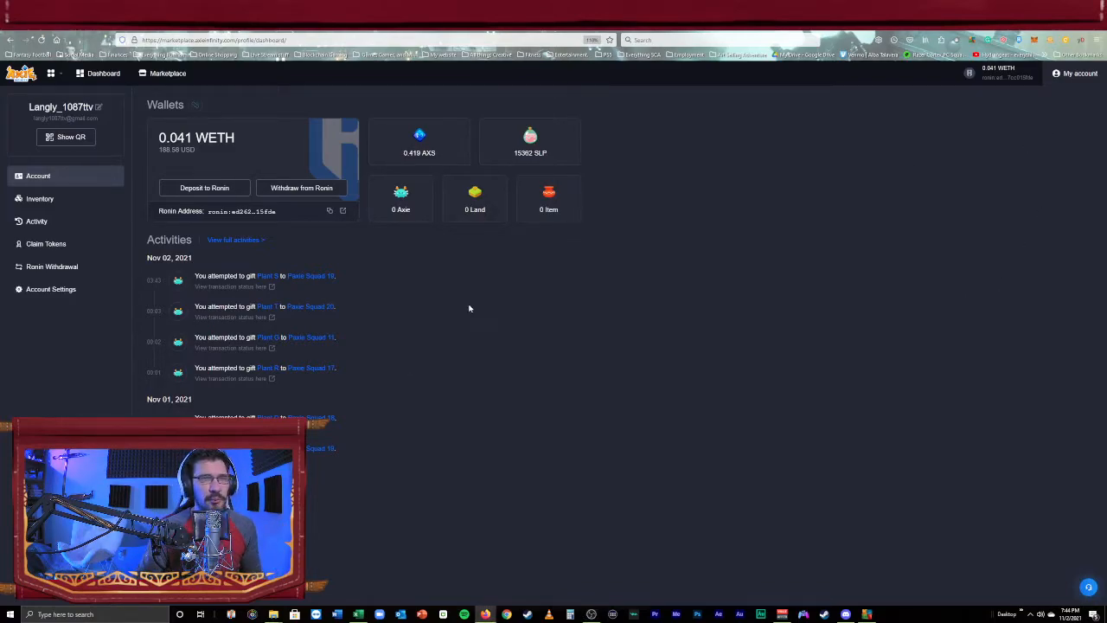
# In the Ronin Wallet extension's account list, switch the active account to The Ronin Wallet
pyautogui.click(1003, 40)
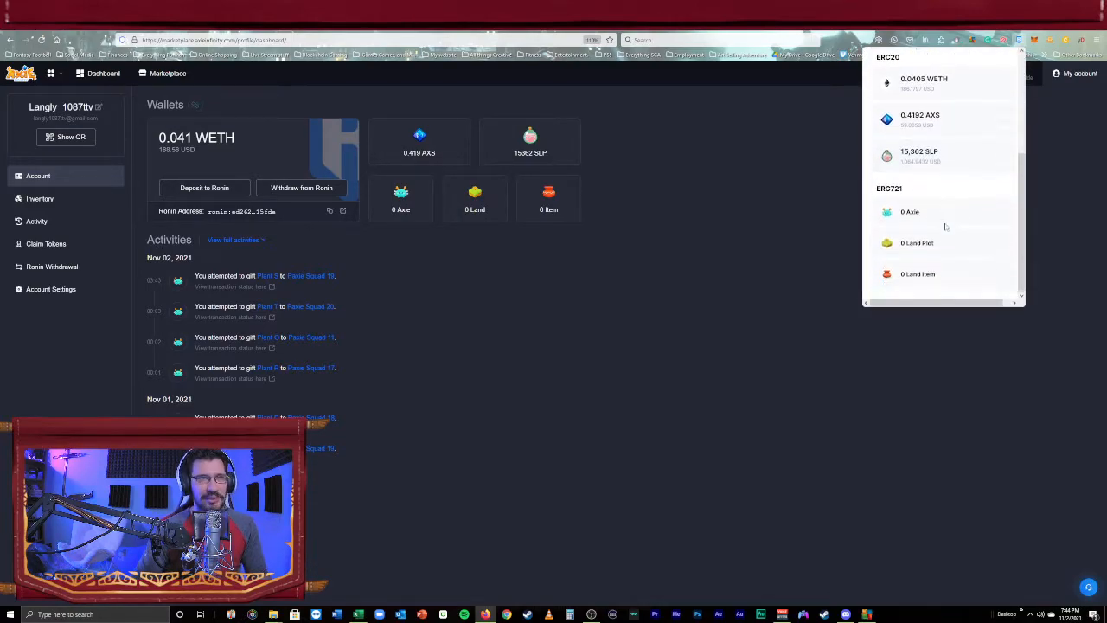
pyautogui.click(874, 59)
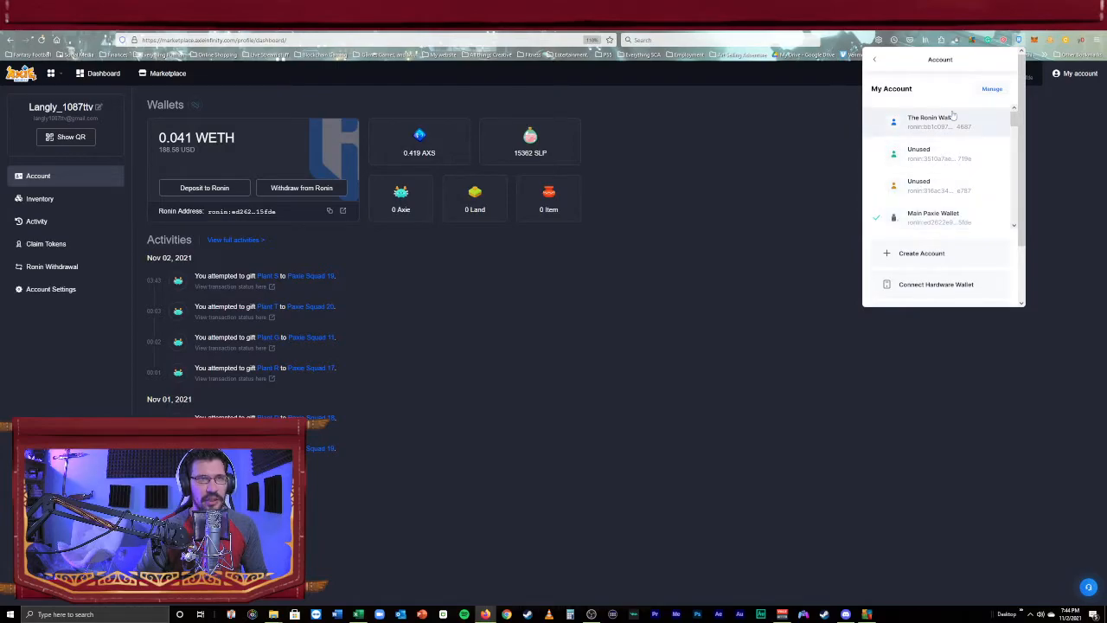
pyautogui.click(938, 121)
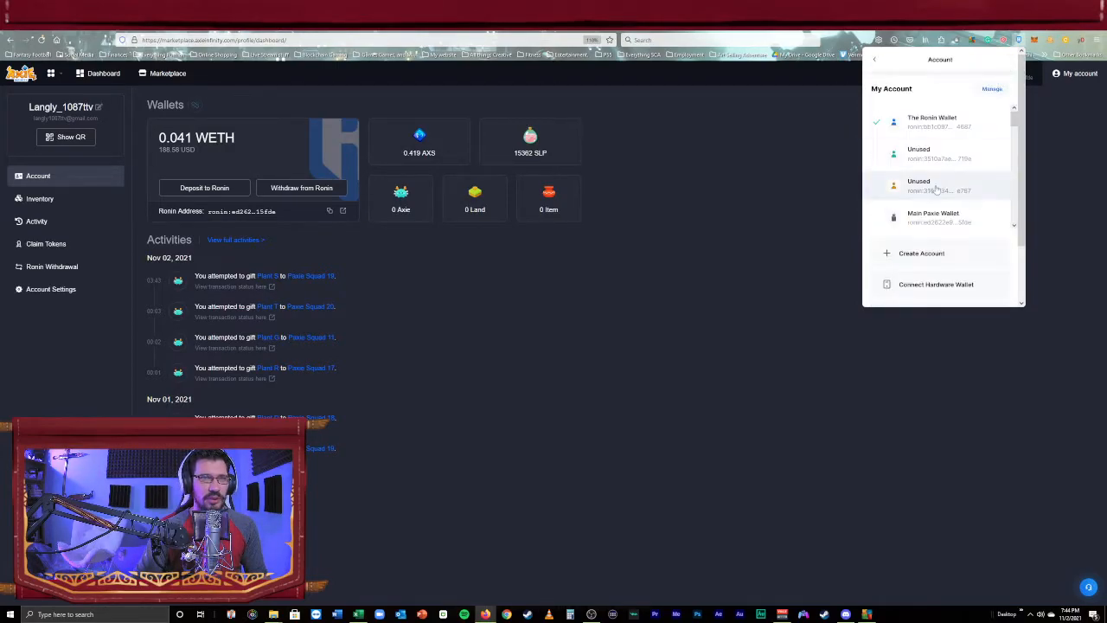
pyautogui.moveTo(932, 290)
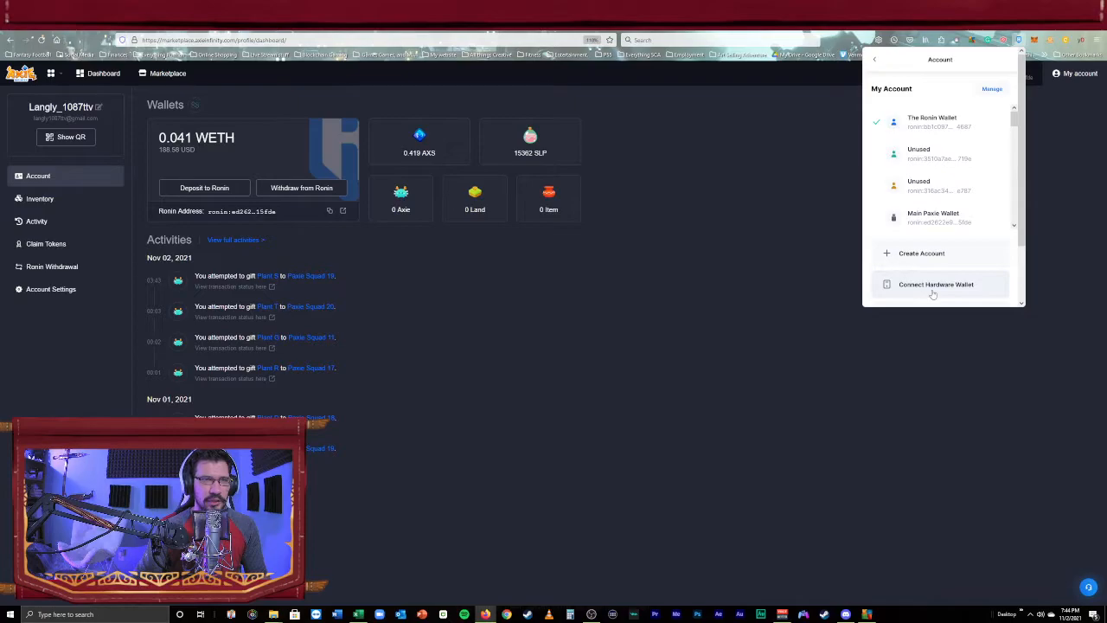
# Open Ronin's hardware wallet connection page and start the Trezor connection
pyautogui.click(936, 284)
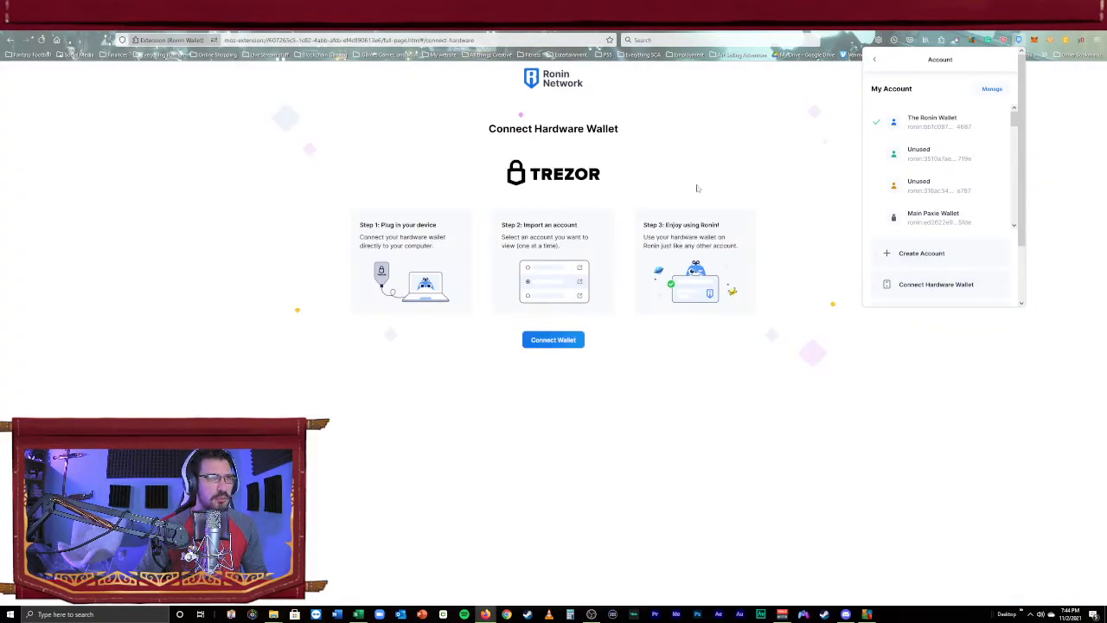
pyautogui.click(552, 339)
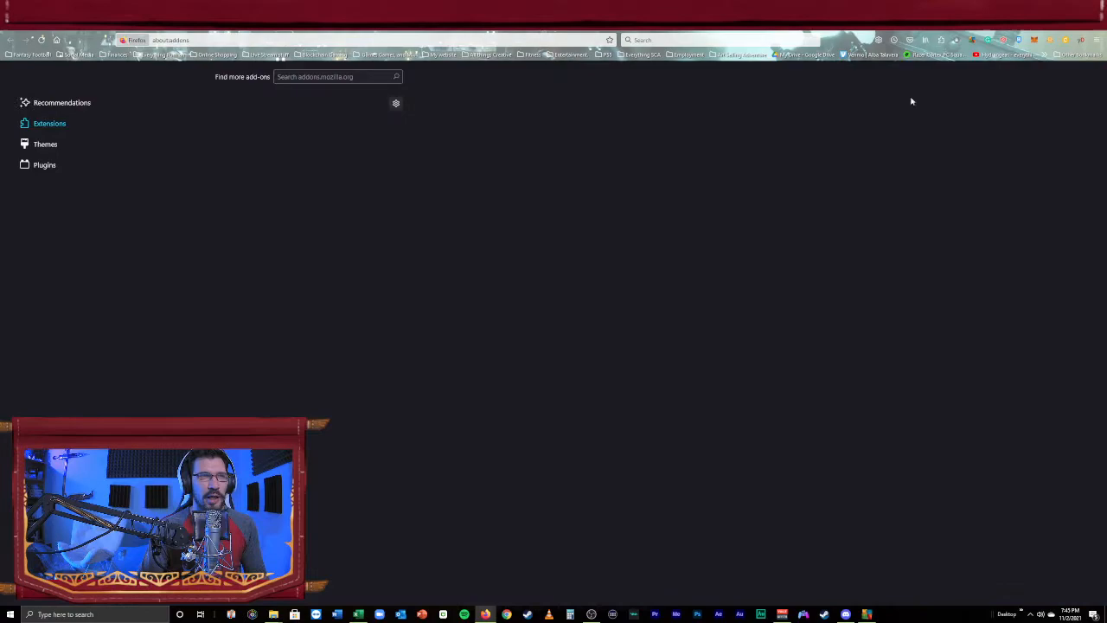
# Turn off the AdBlocker Ultimate and BlockSite extensions in Firefox's add-ons manager
pyautogui.click(49, 123)
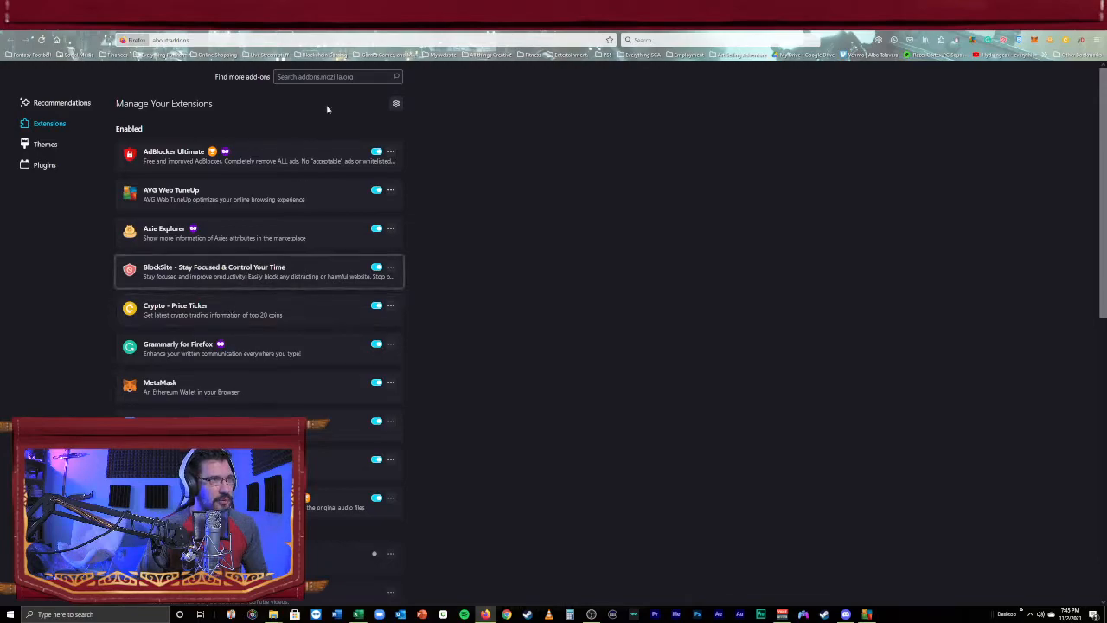
pyautogui.click(377, 152)
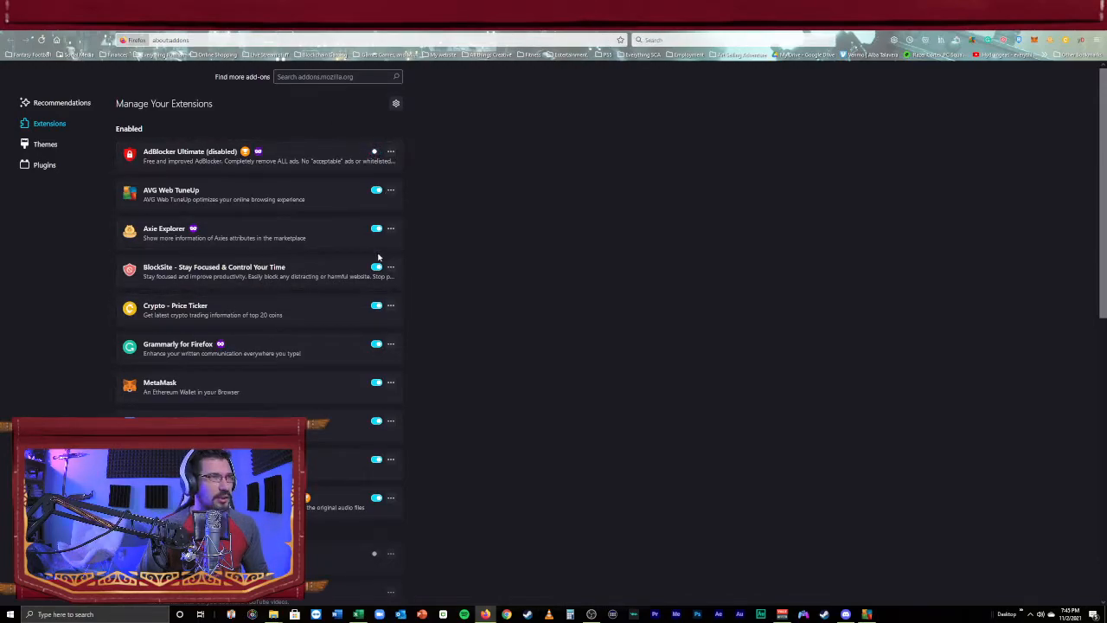
pyautogui.moveTo(259, 271)
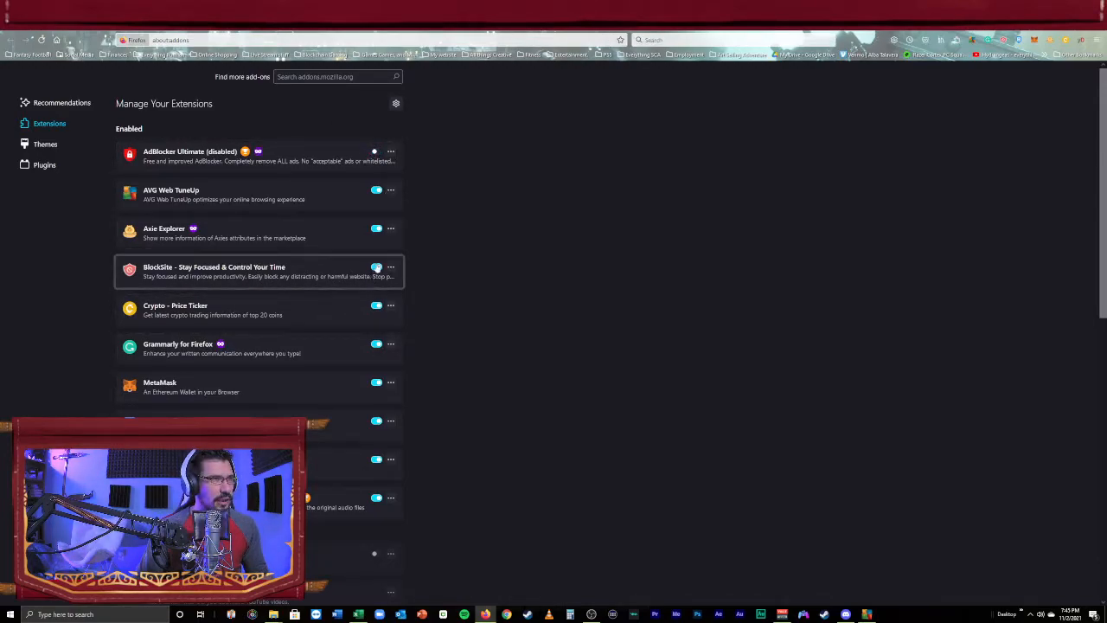
pyautogui.click(376, 267)
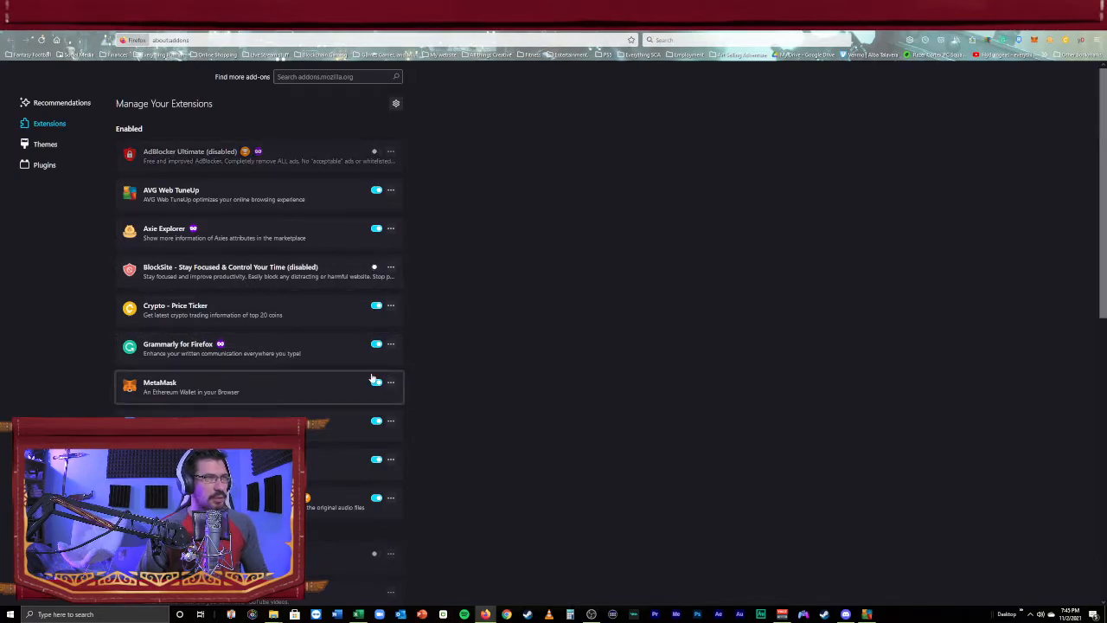
pyautogui.scroll(-3)
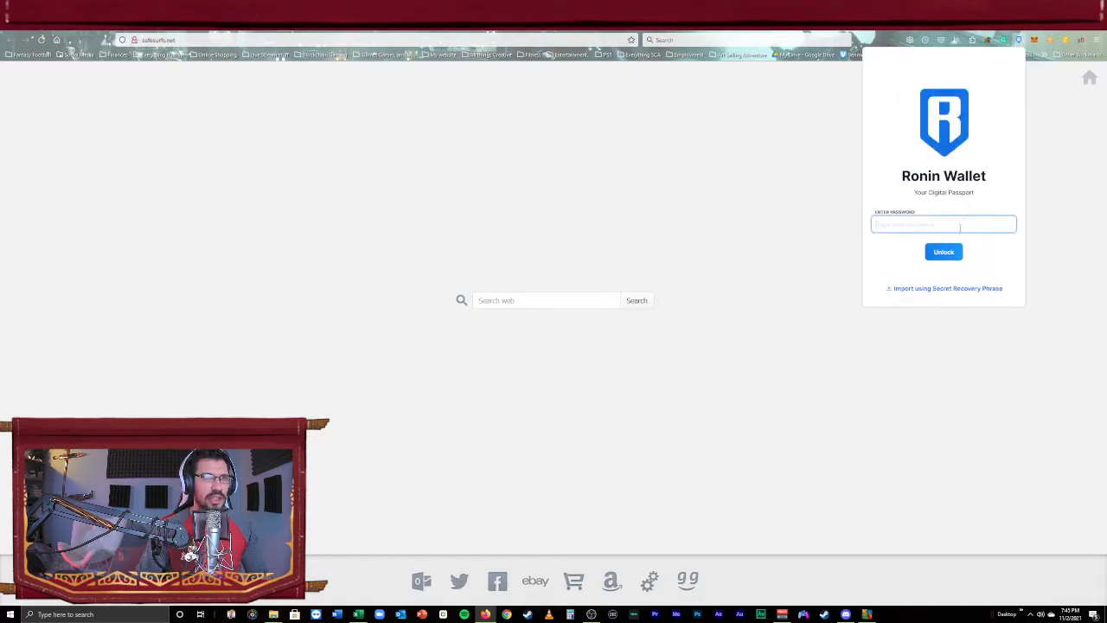
# Unlock Ronin Wallet, select The Ronin Wallet account, and start a hardware wallet connection
pyautogui.click(943, 251)
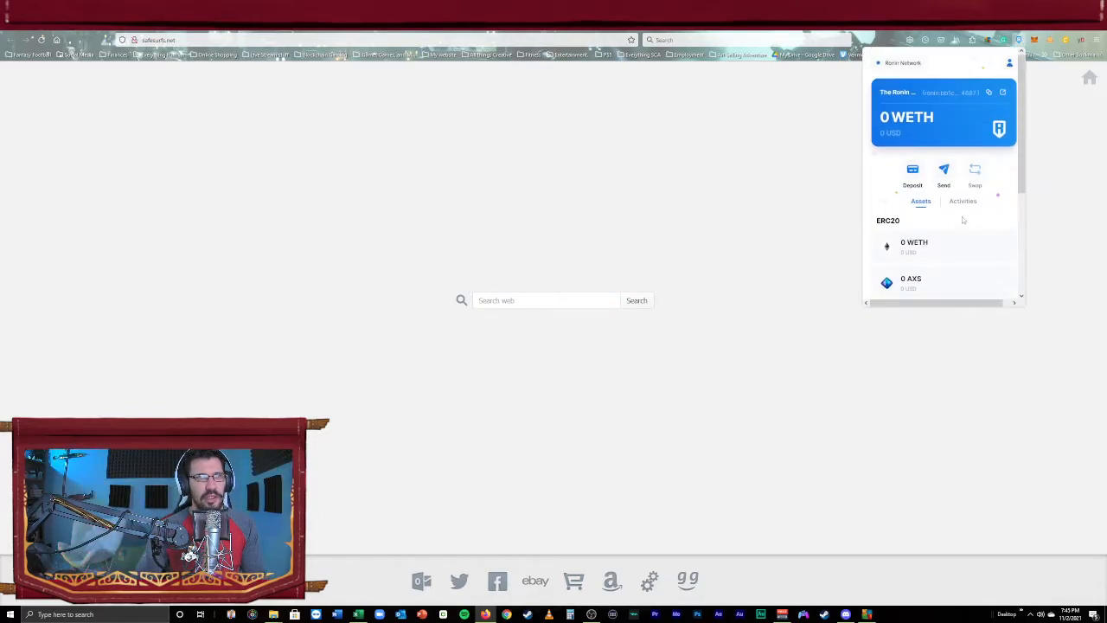
pyautogui.click(1009, 62)
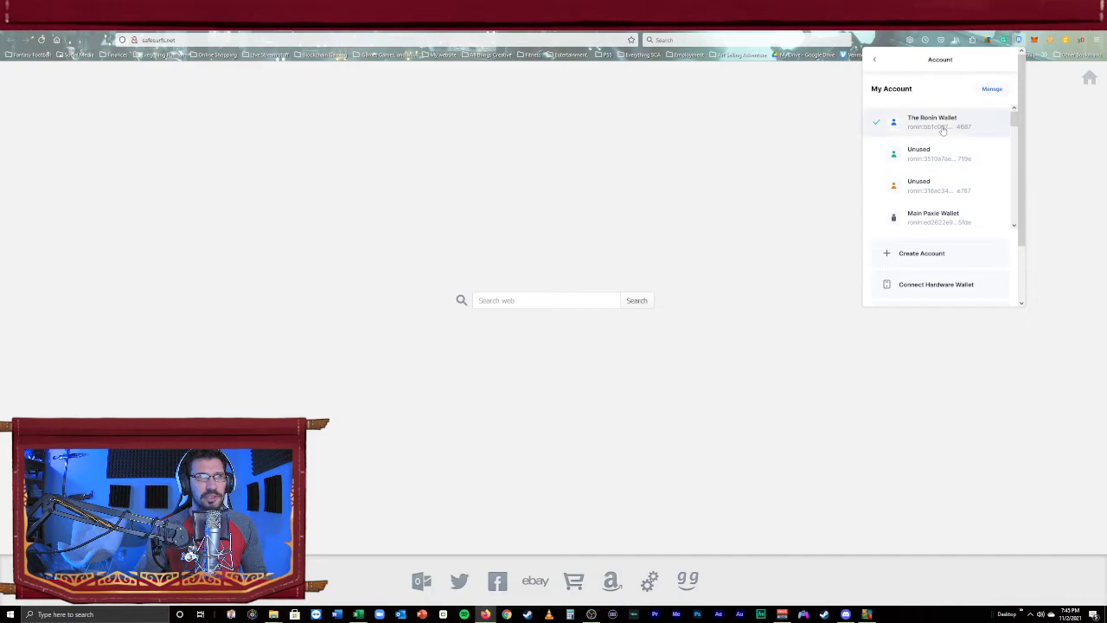
pyautogui.click(934, 121)
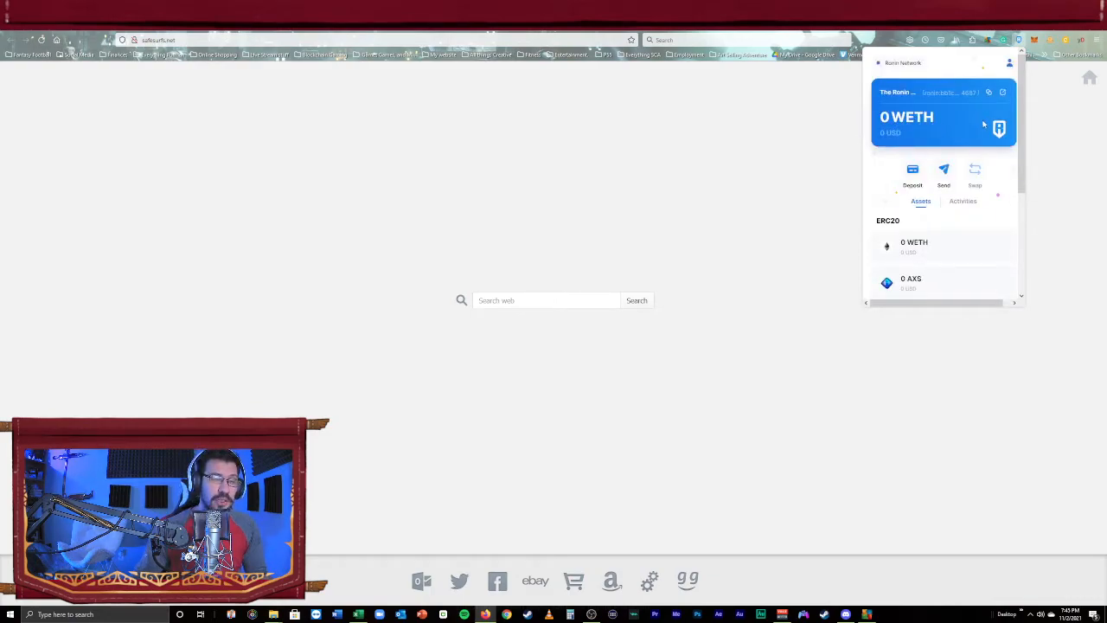
pyautogui.click(1009, 62)
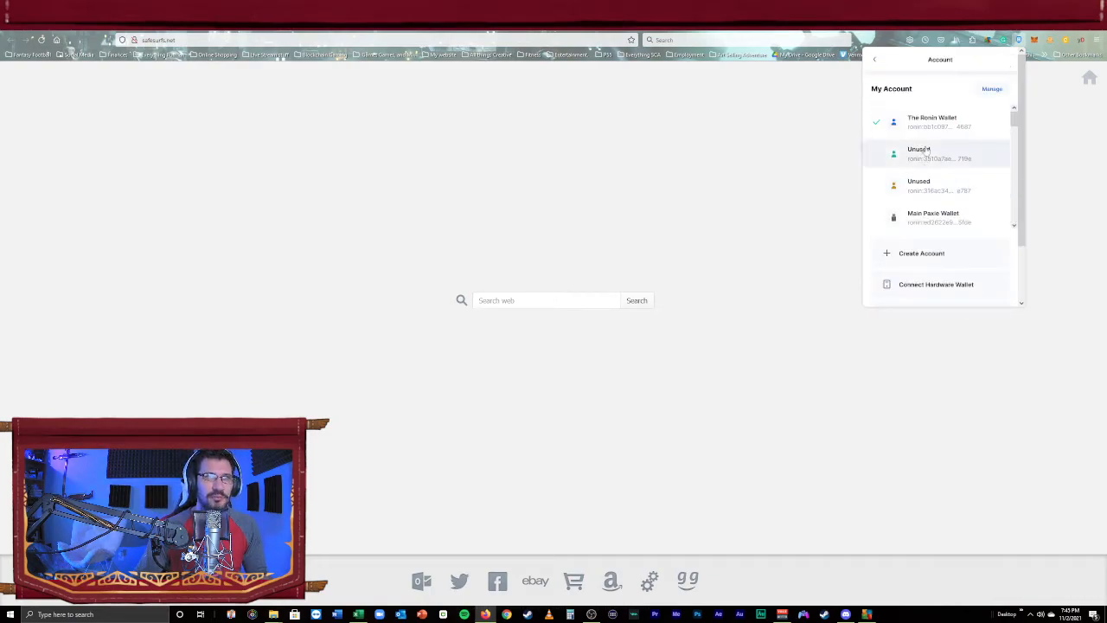
pyautogui.click(935, 284)
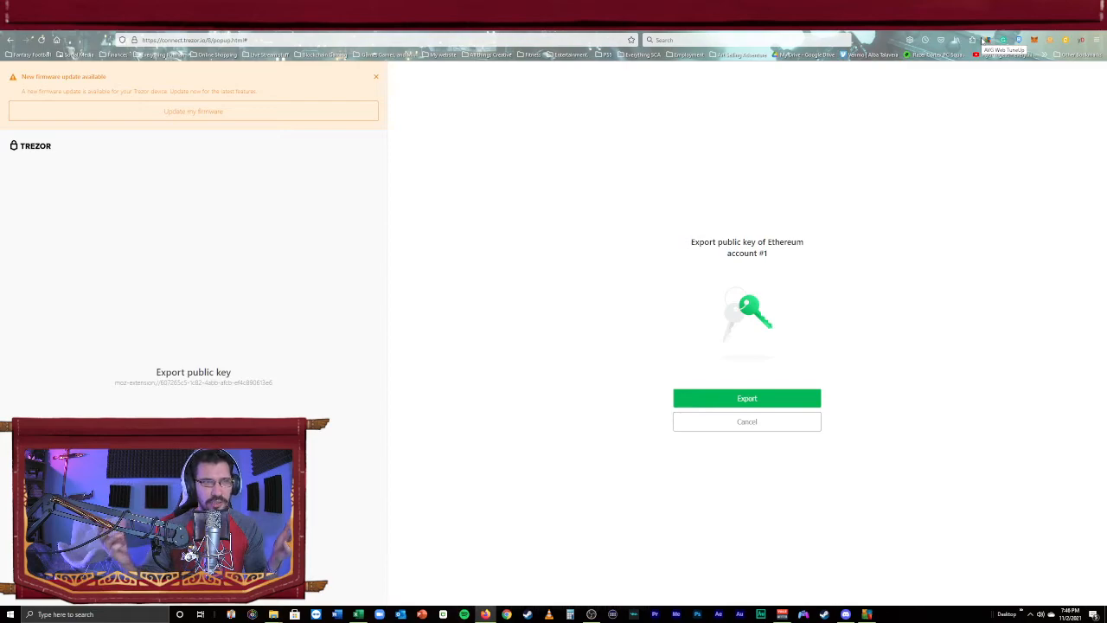
pyautogui.moveTo(627, 474)
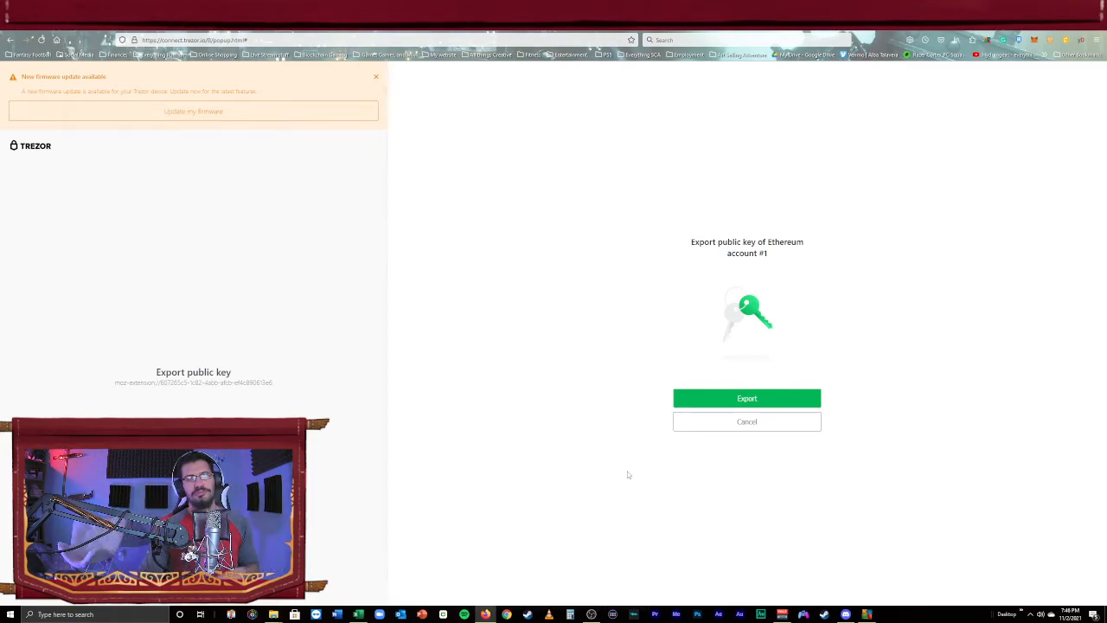
pyautogui.moveTo(768, 568)
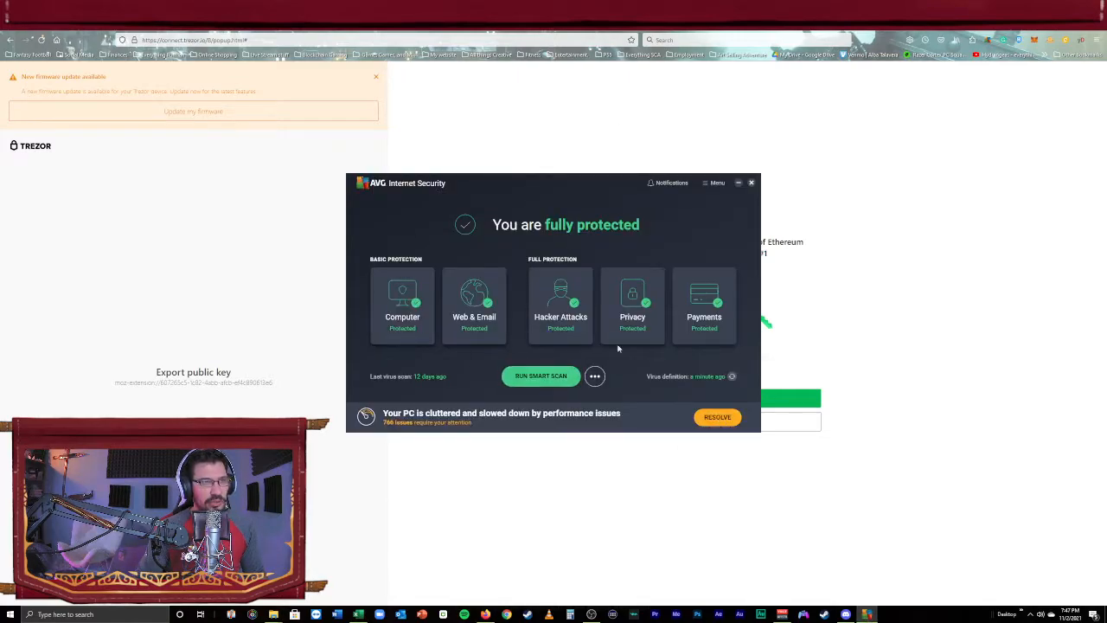
# Open AVG's Web Shield settings and confirm the blocked websites list is empty
pyautogui.click(714, 182)
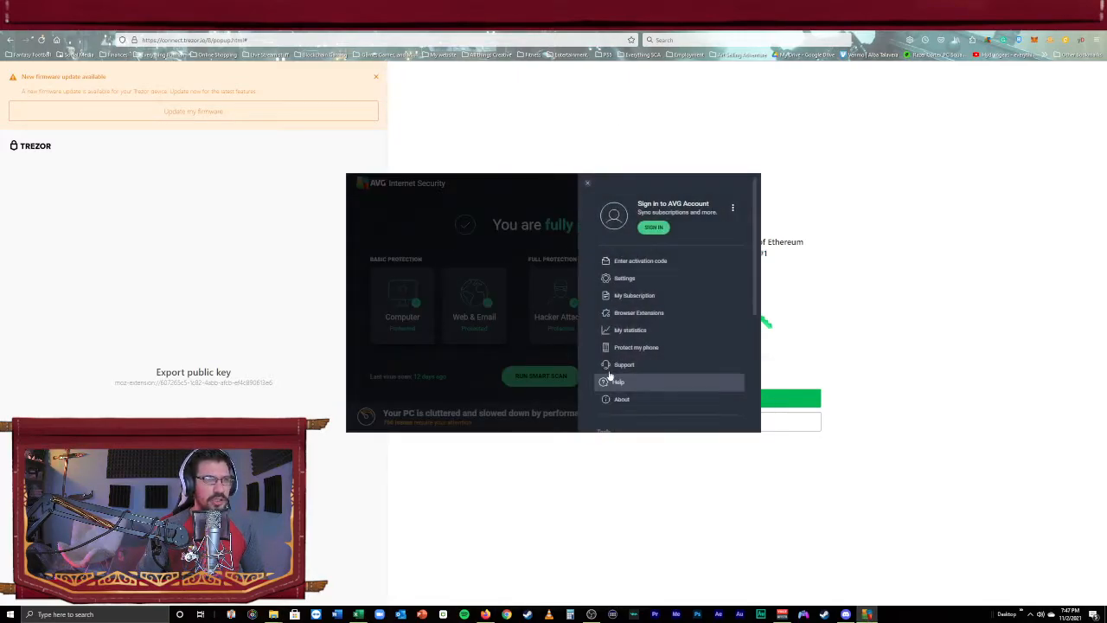
pyautogui.click(623, 278)
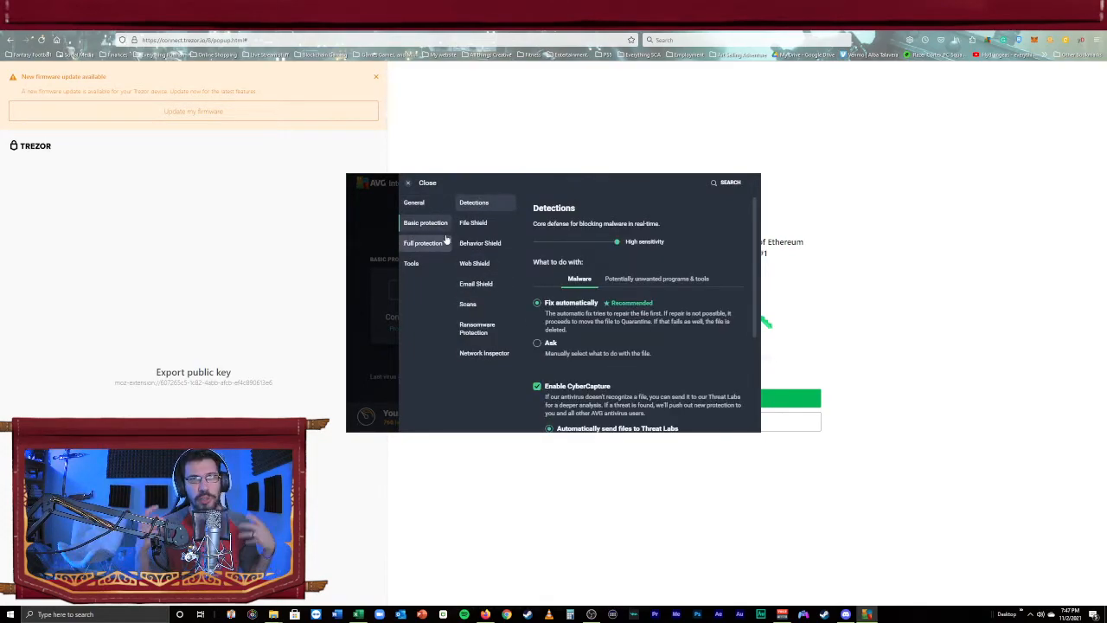
pyautogui.moveTo(435, 231)
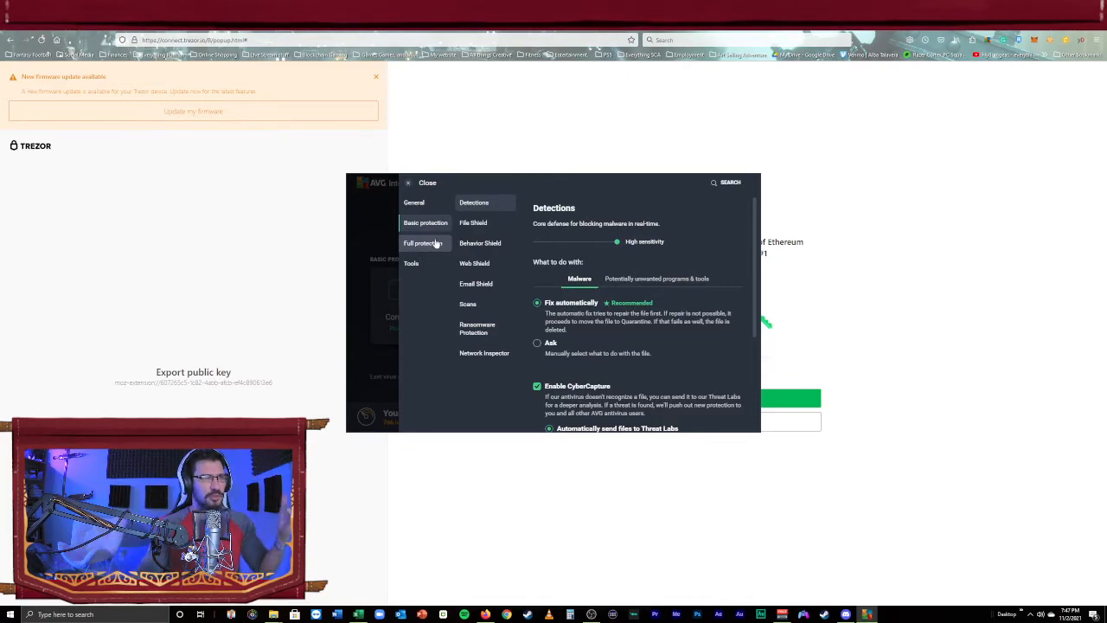
pyautogui.click(474, 263)
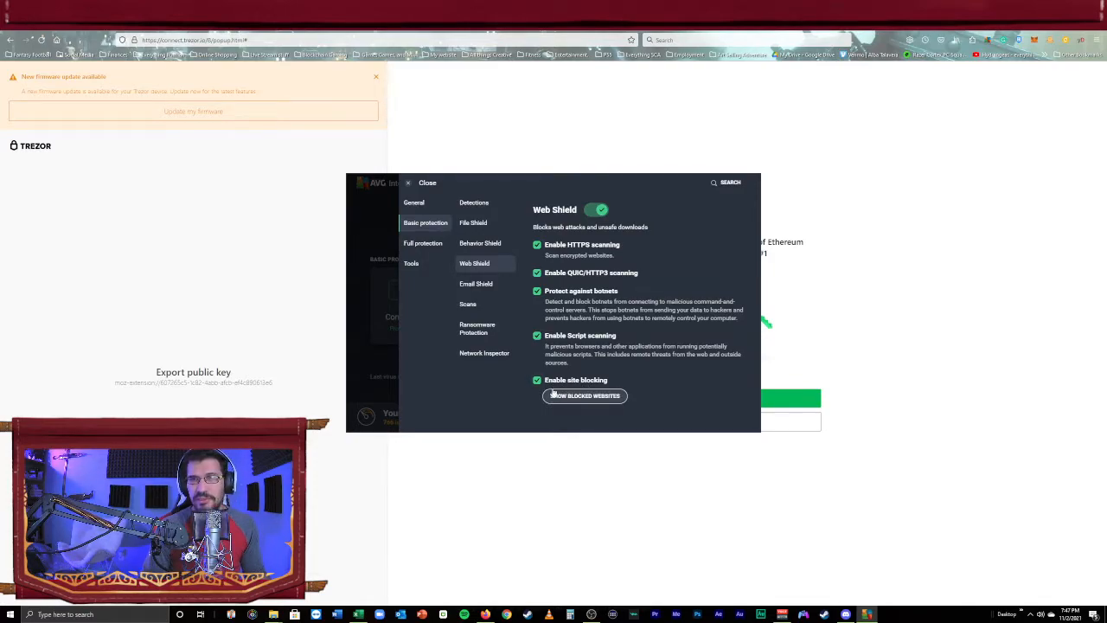
pyautogui.click(585, 395)
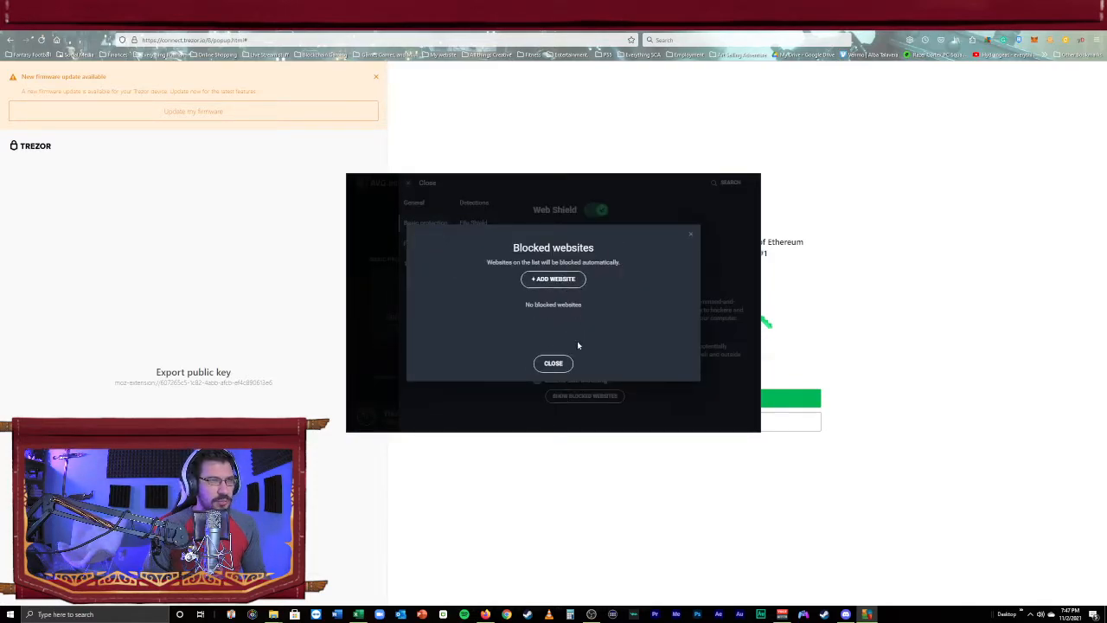
pyautogui.click(553, 363)
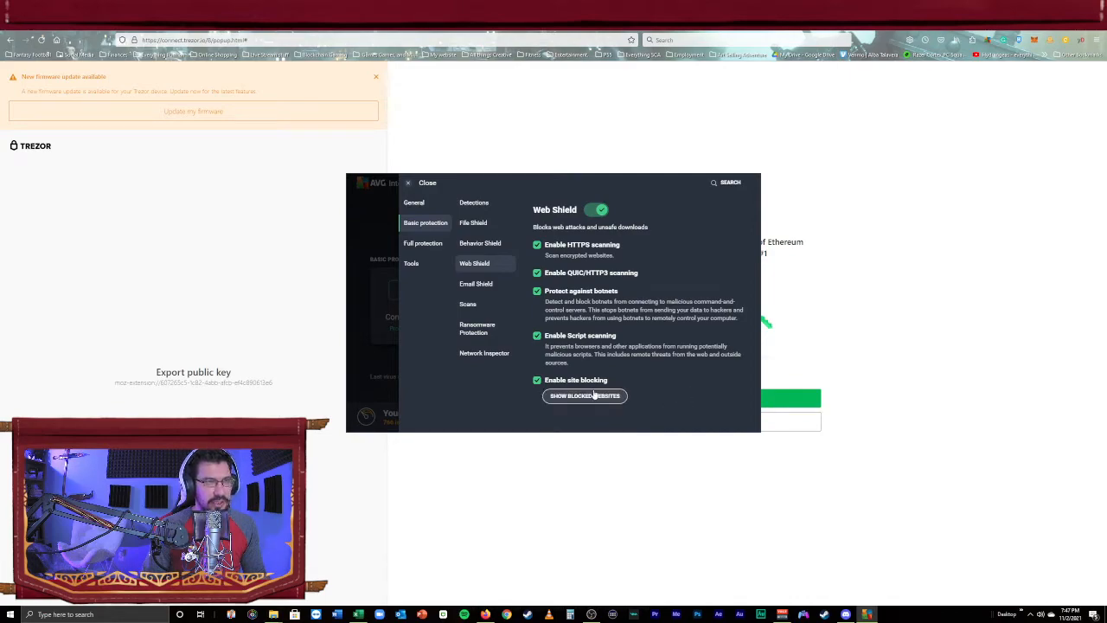
pyautogui.moveTo(626, 327)
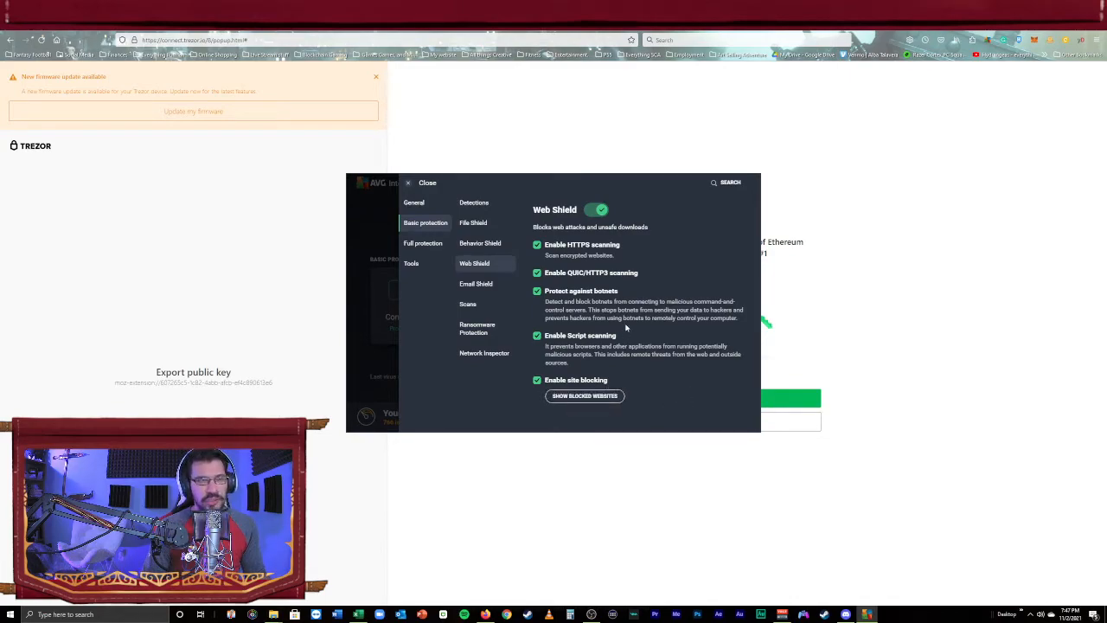
pyautogui.moveTo(663, 371)
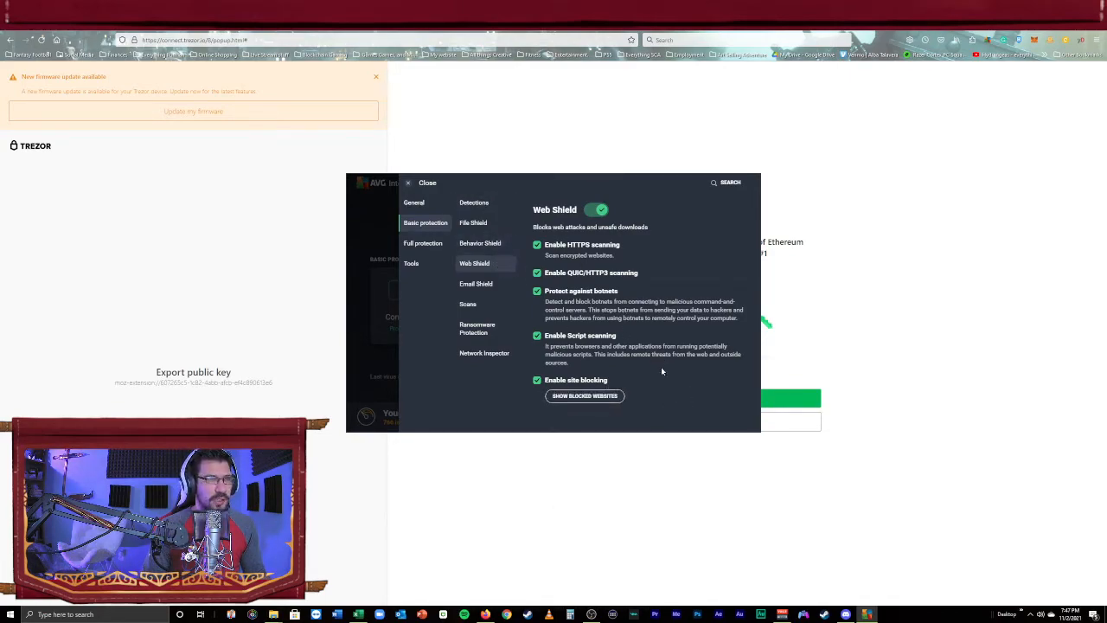
pyautogui.moveTo(535, 306)
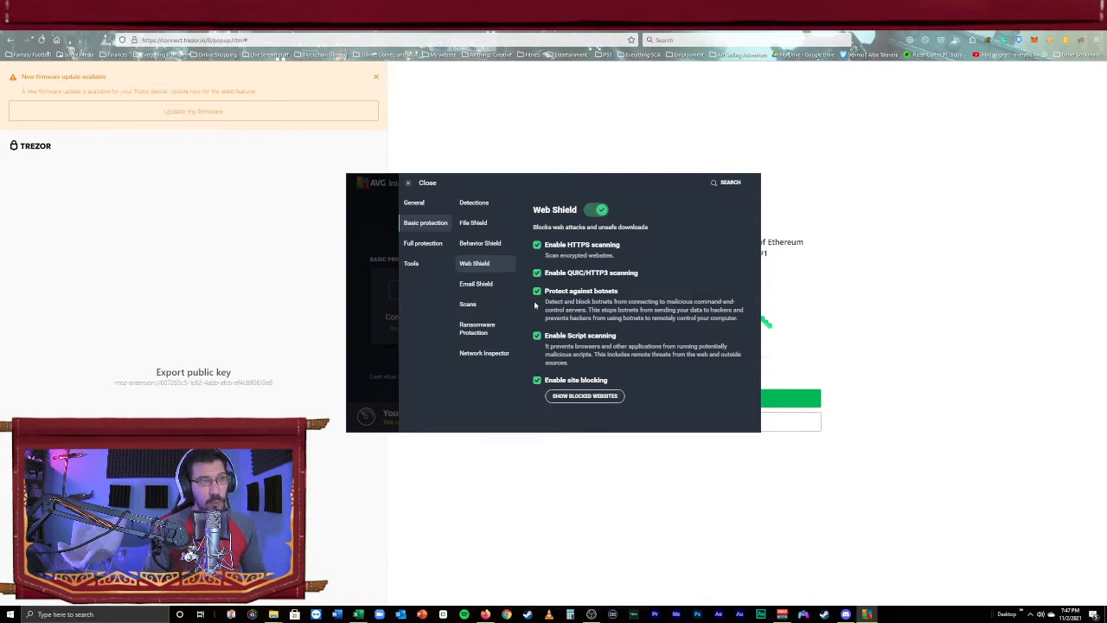
pyautogui.moveTo(505, 301)
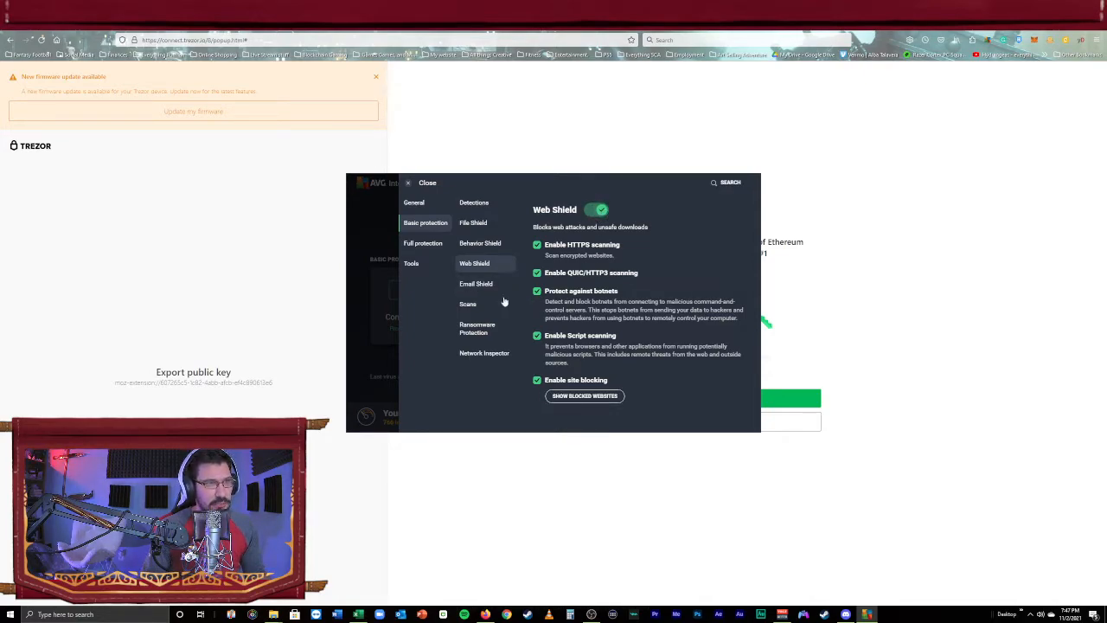
# Review AVG's email, scan, ransomware and browser extension settings, then close AVG
pyautogui.click(476, 283)
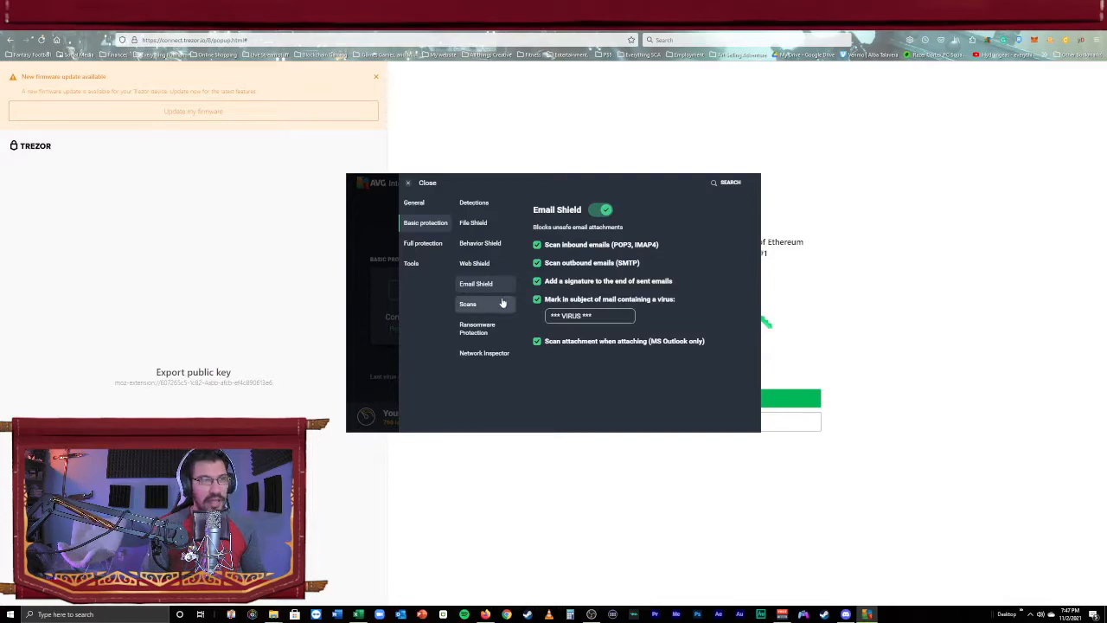
pyautogui.click(467, 303)
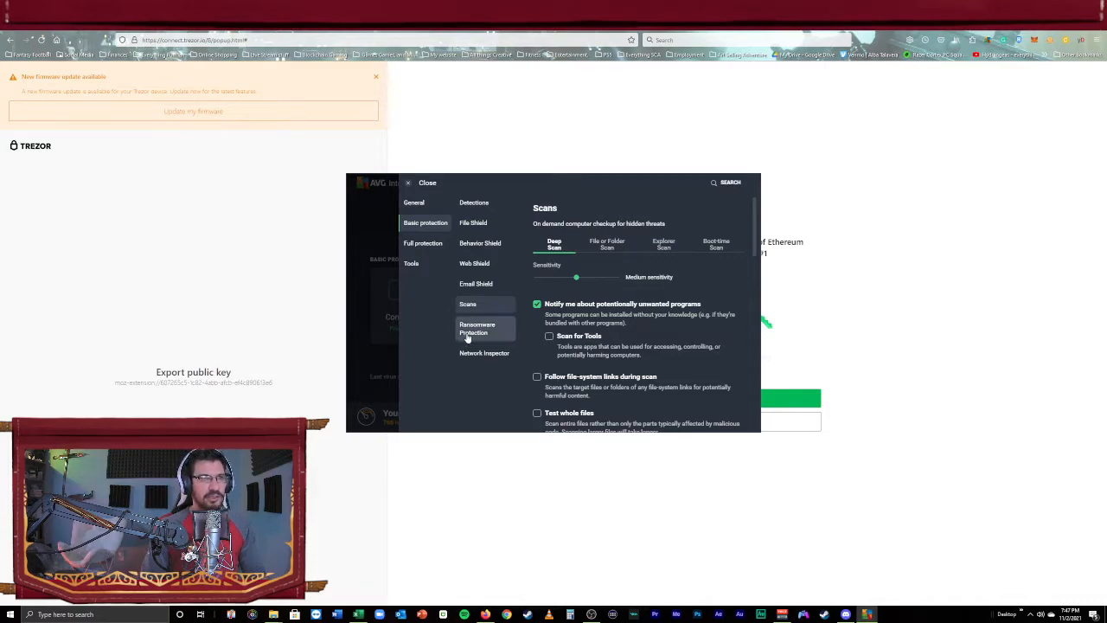
pyautogui.click(484, 353)
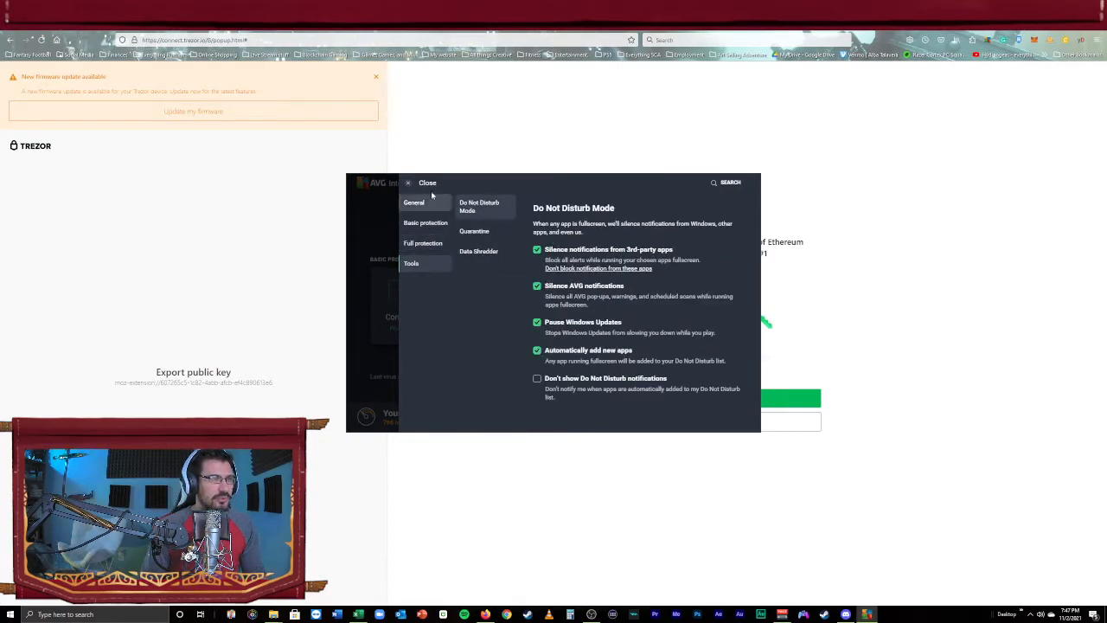
pyautogui.click(421, 182)
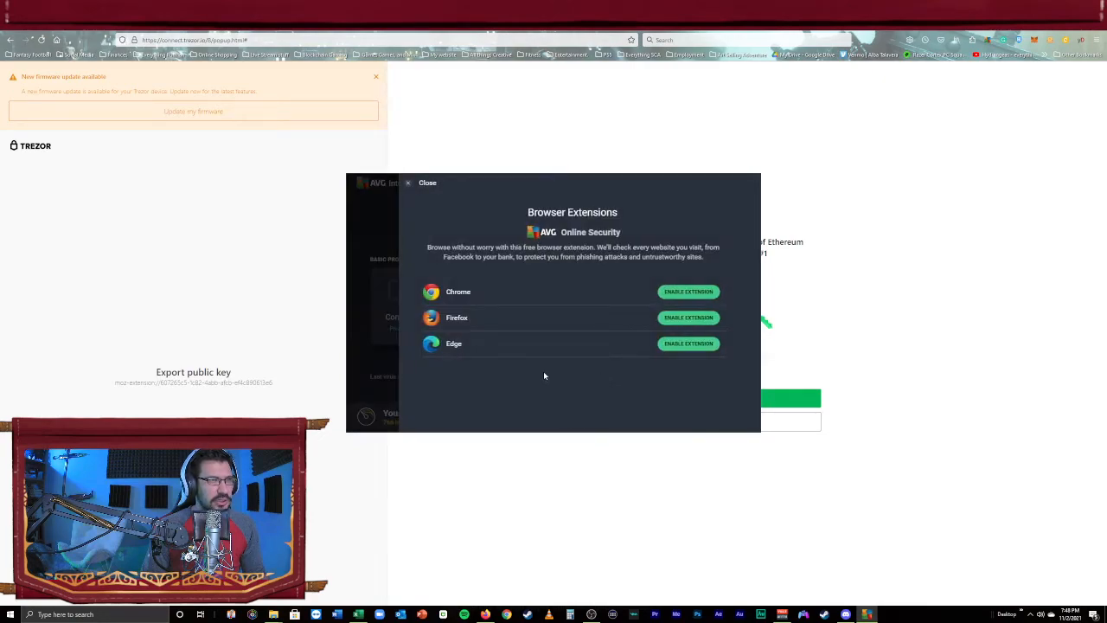
pyautogui.moveTo(636, 331)
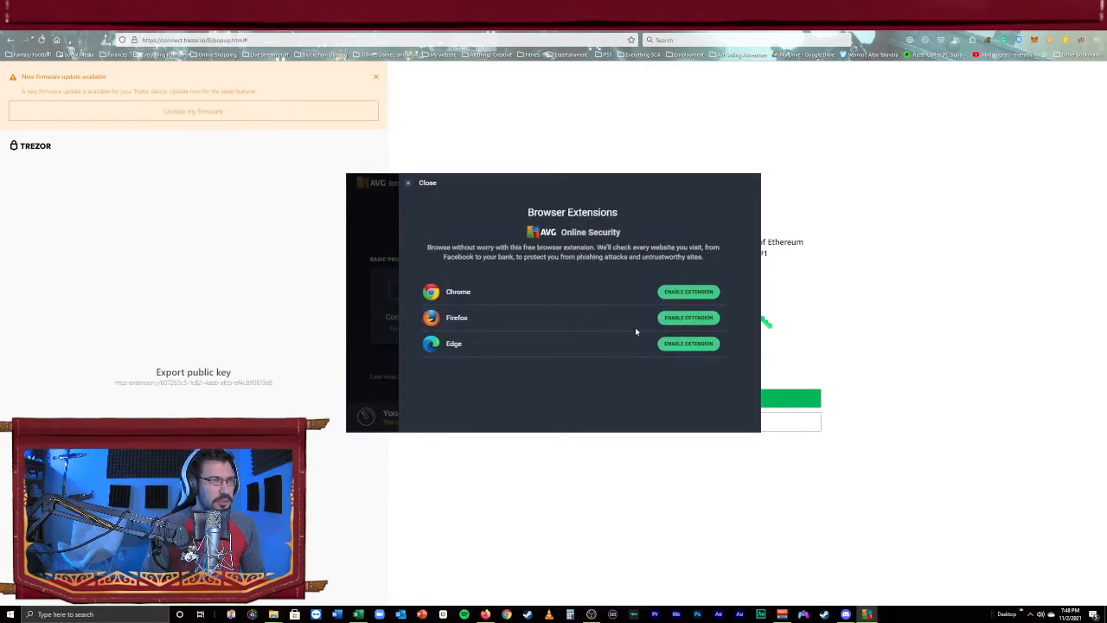
pyautogui.click(424, 183)
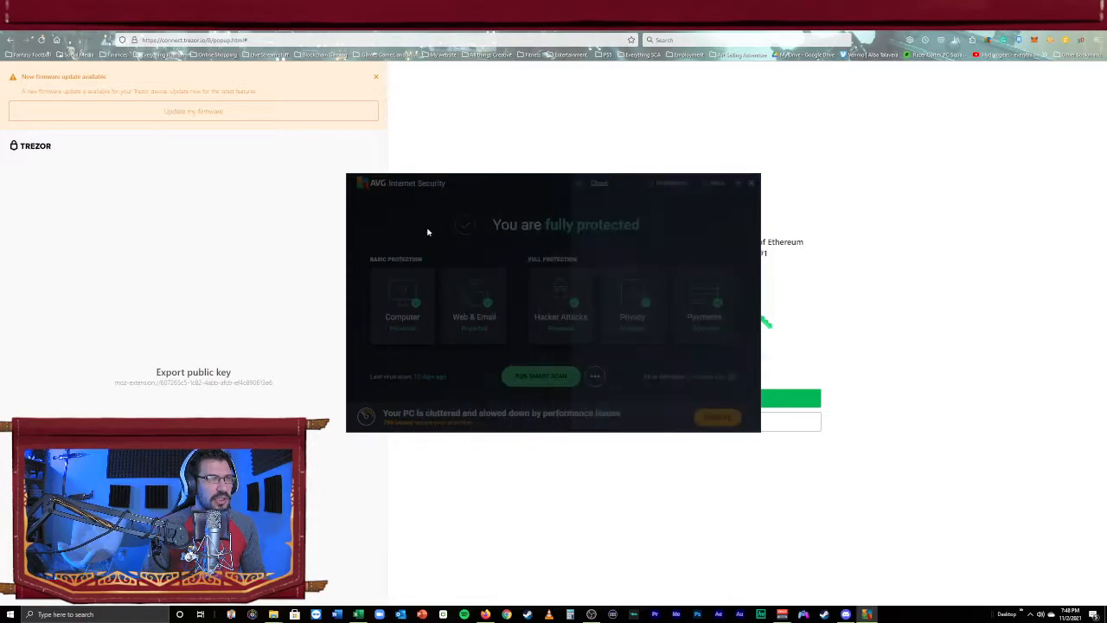
pyautogui.click(716, 182)
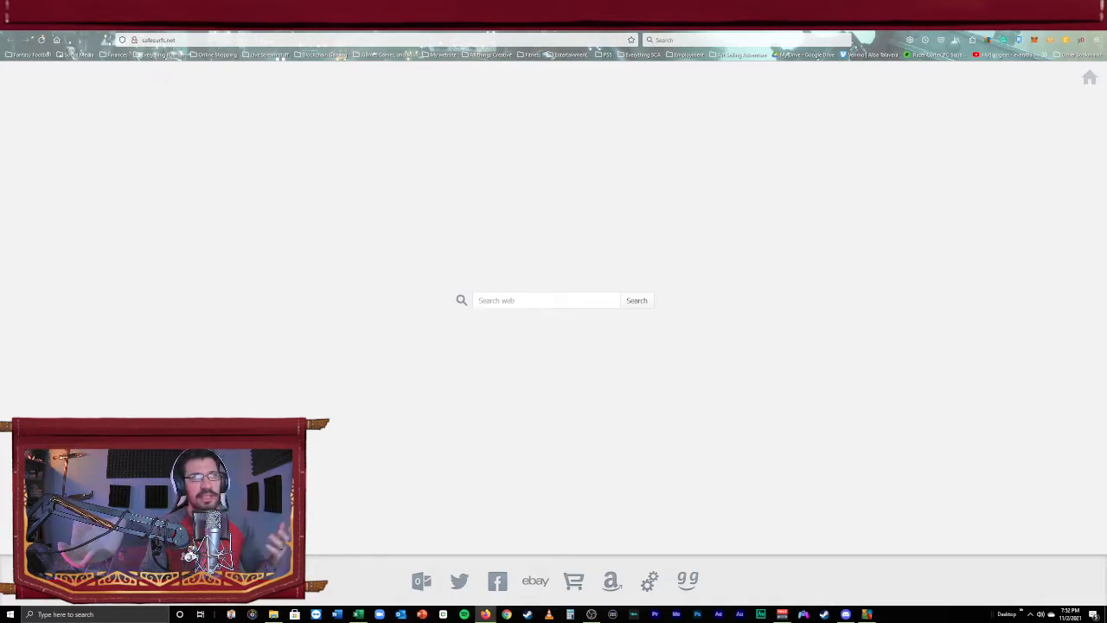
# Start a Trezor hardware wallet connection from the Ronin Wallet account list
pyautogui.click(1003, 40)
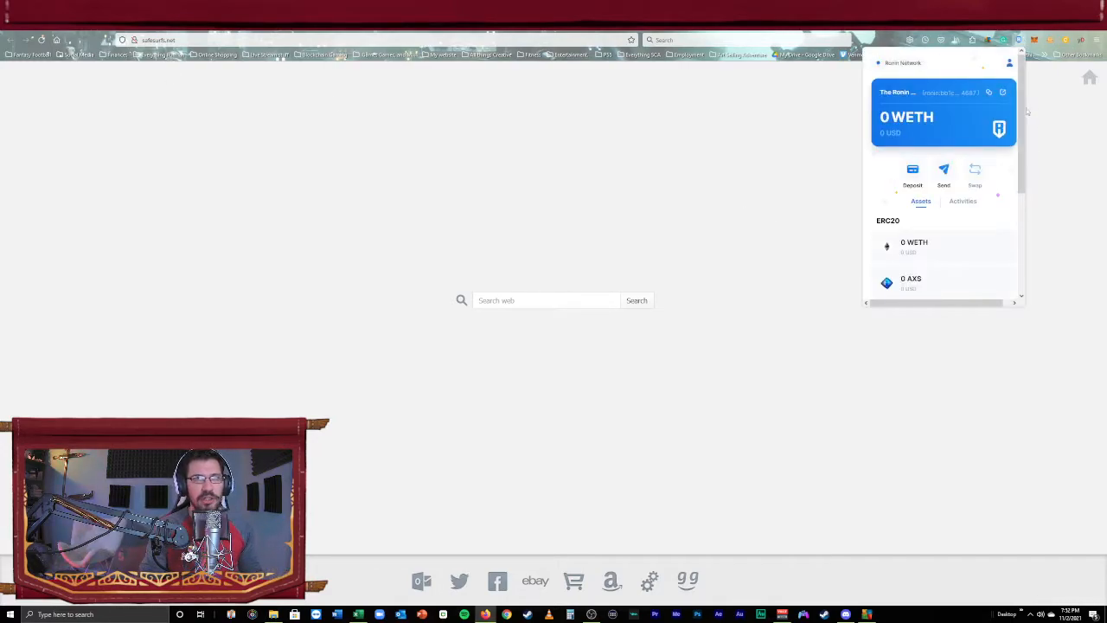
pyautogui.click(1009, 63)
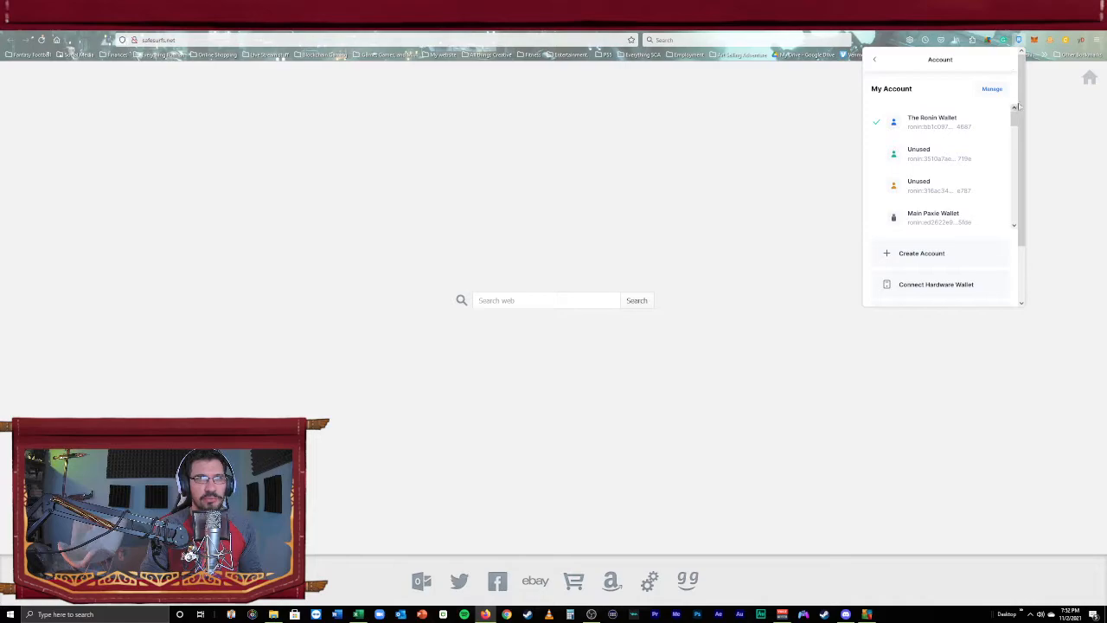
pyautogui.scroll(-3)
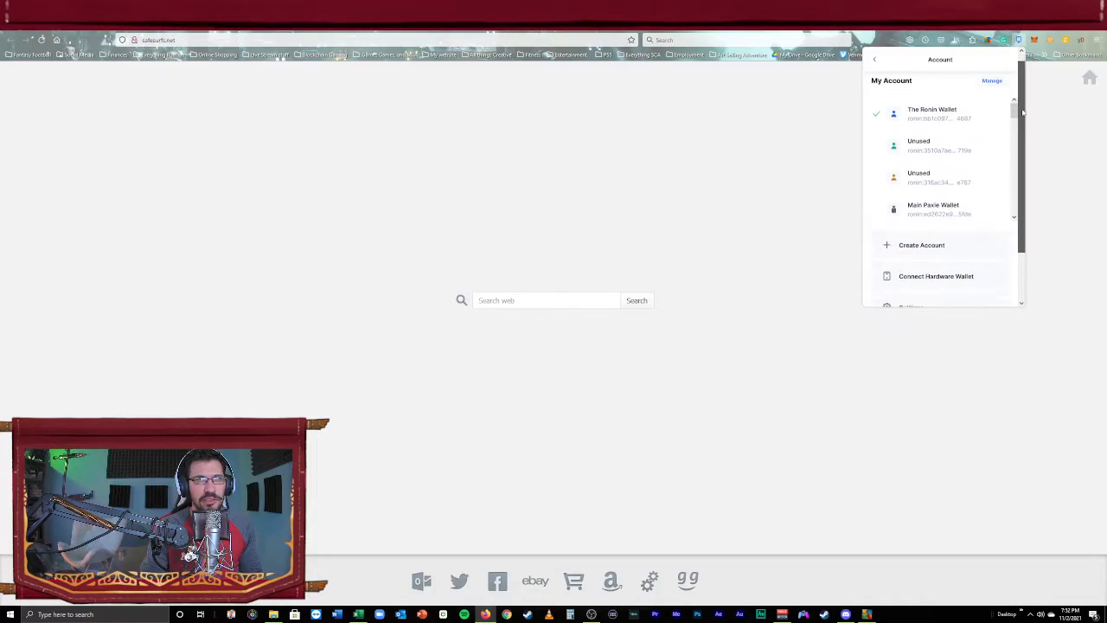
pyautogui.click(935, 275)
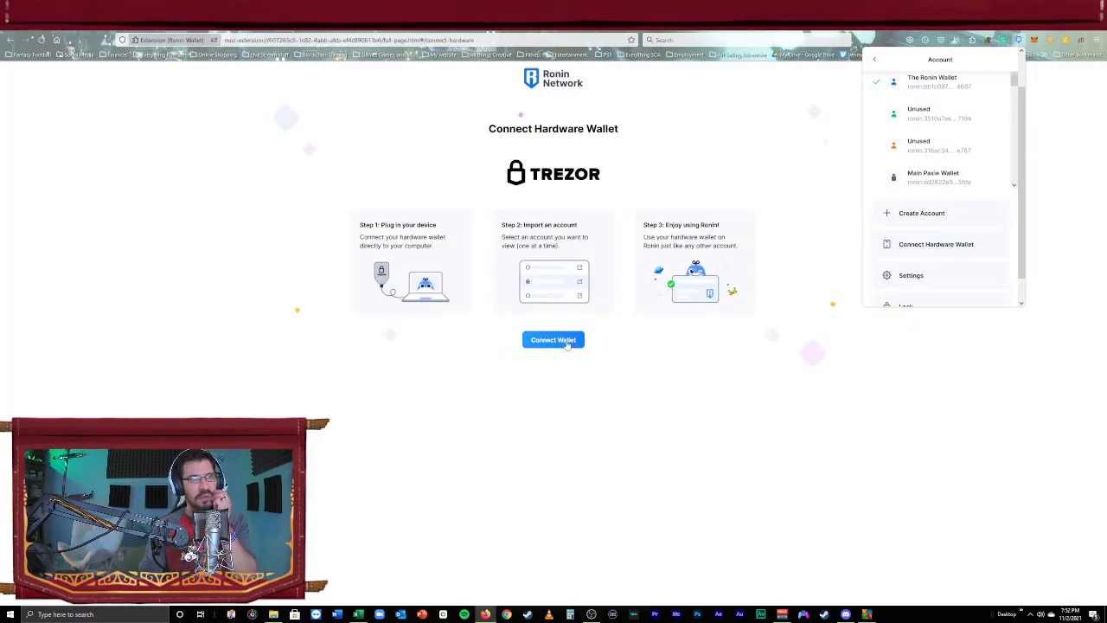
pyautogui.click(553, 339)
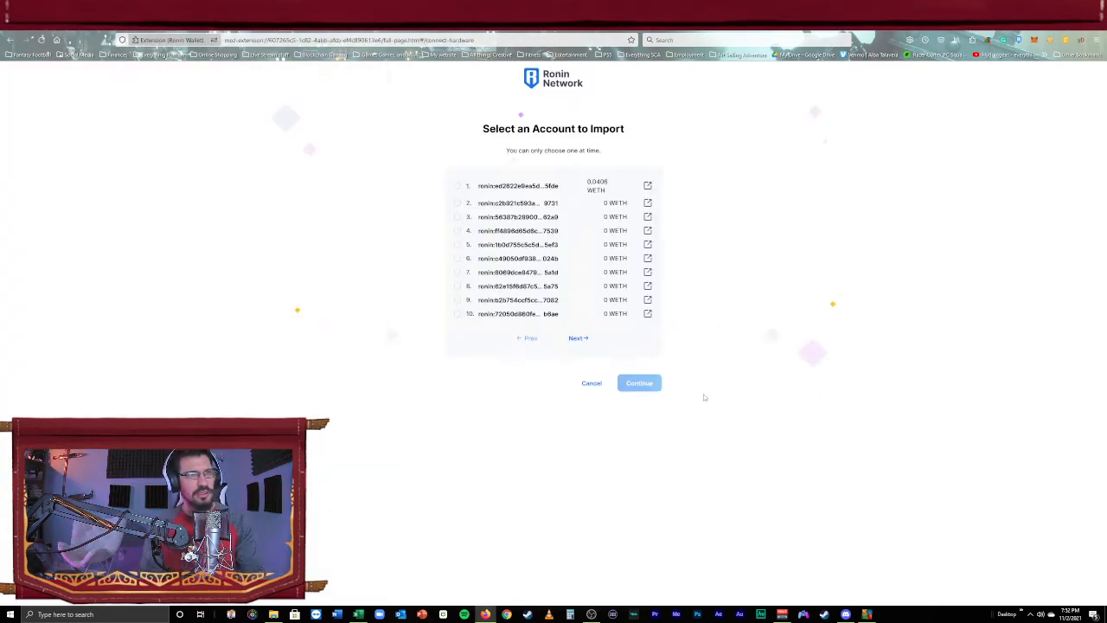
# Page to Trezor accounts 21–30, check existing imports, and import account 23
pyautogui.click(576, 337)
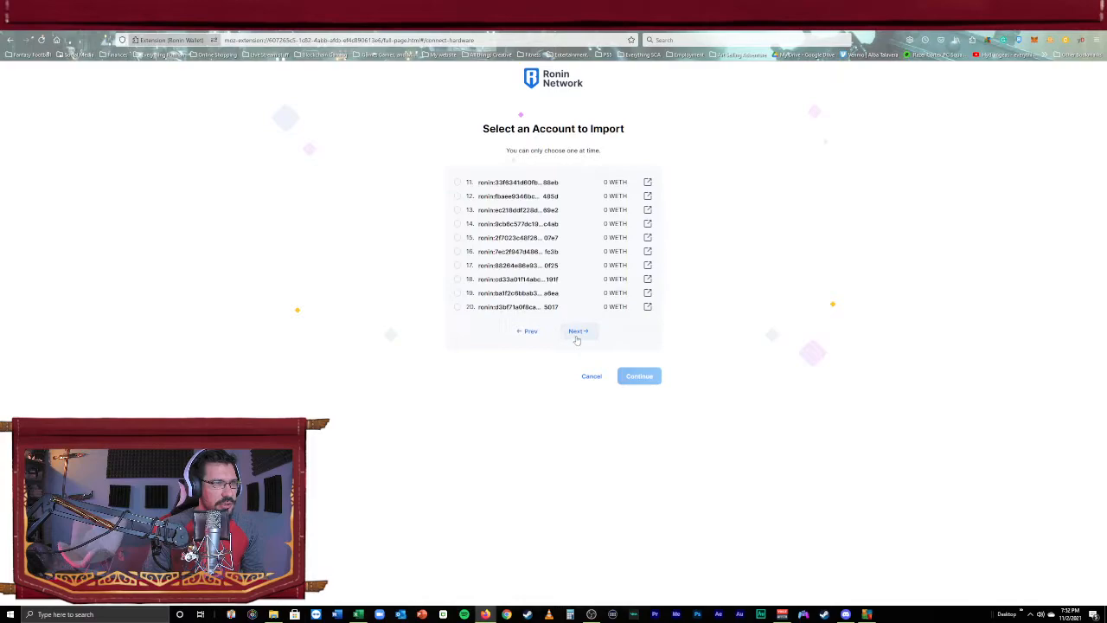
pyautogui.click(577, 331)
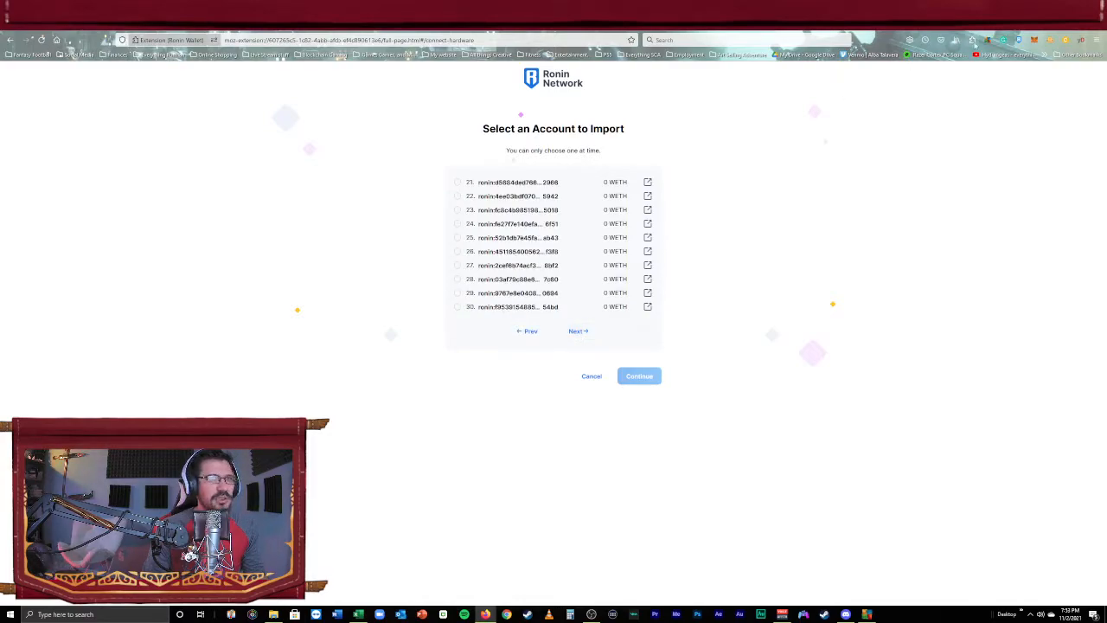
pyautogui.click(1004, 40)
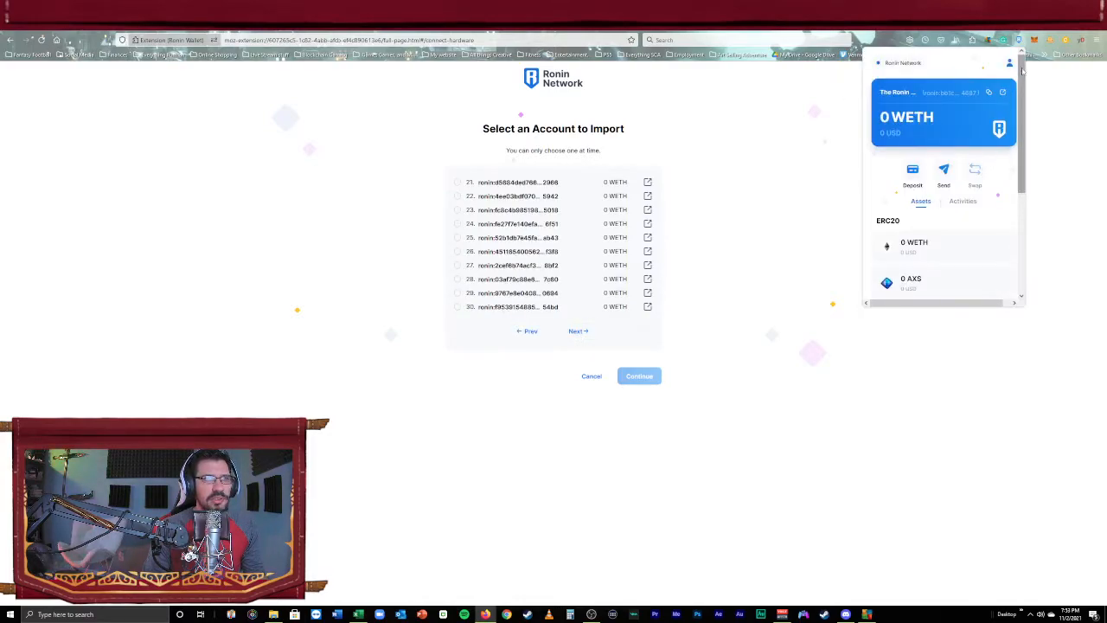
pyautogui.click(1009, 63)
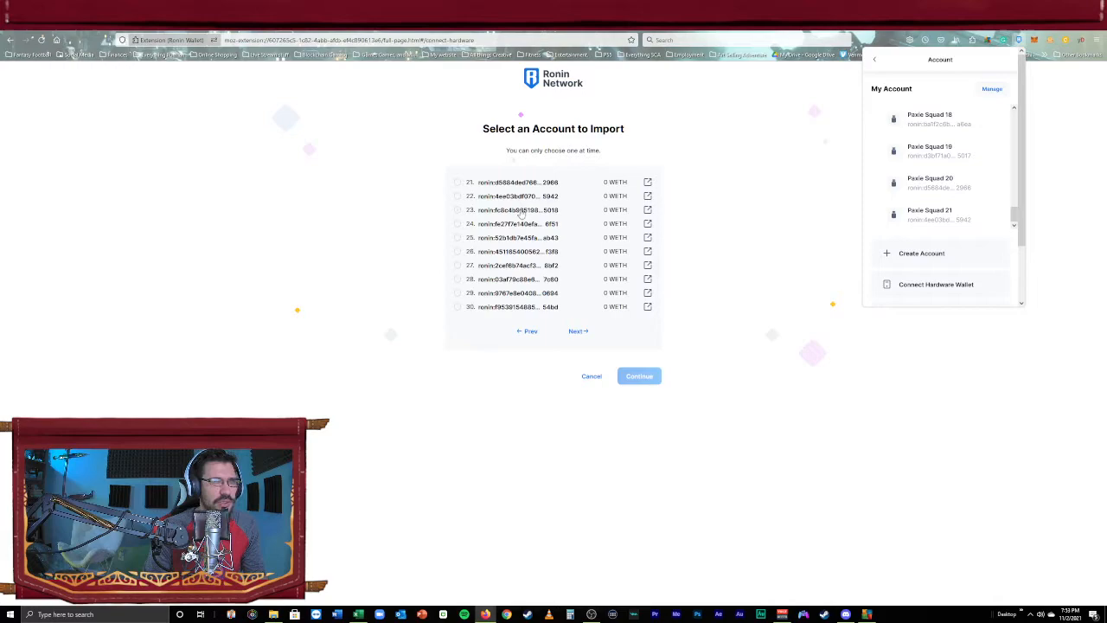
pyautogui.click(458, 210)
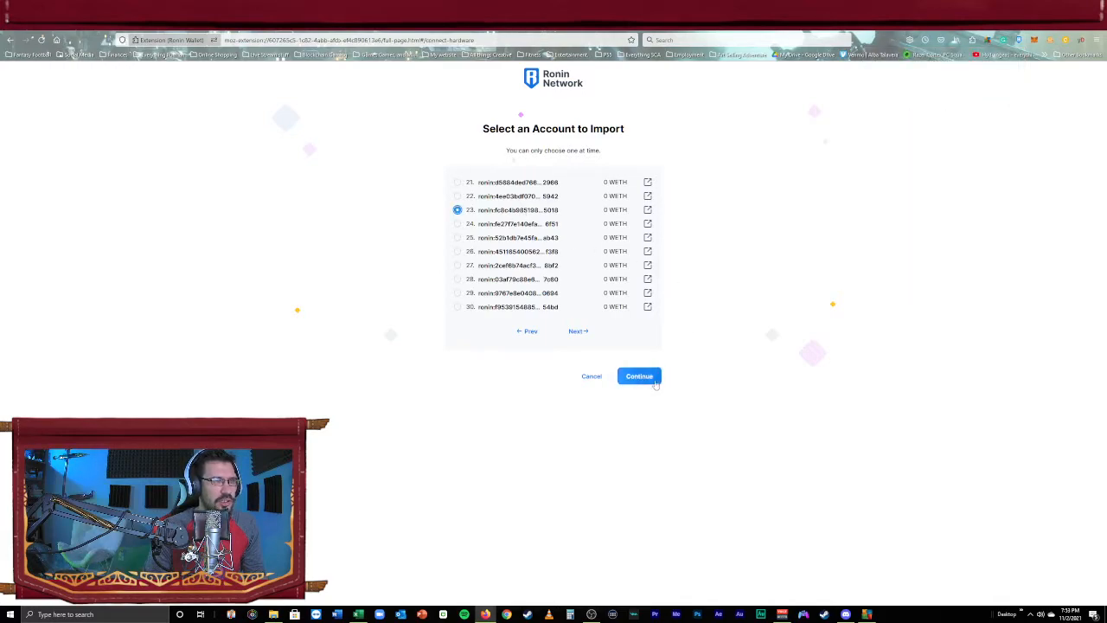
pyautogui.click(638, 376)
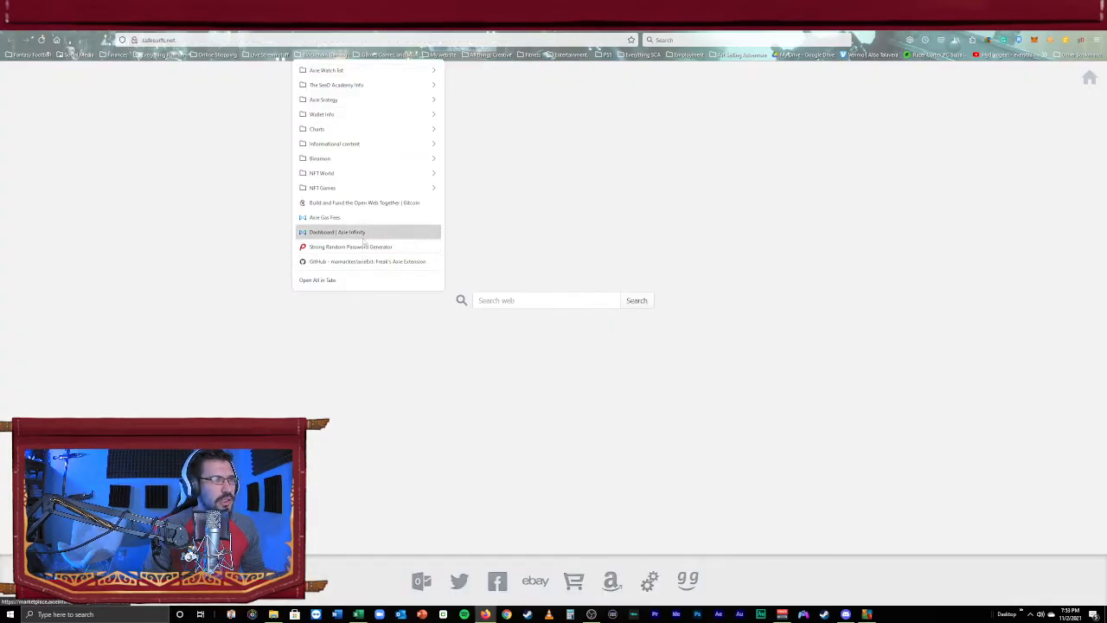
# Open the Axie dashboard, rename Trezor #23 to 'Paxie Squad 22' under Manage, and return
pyautogui.click(337, 232)
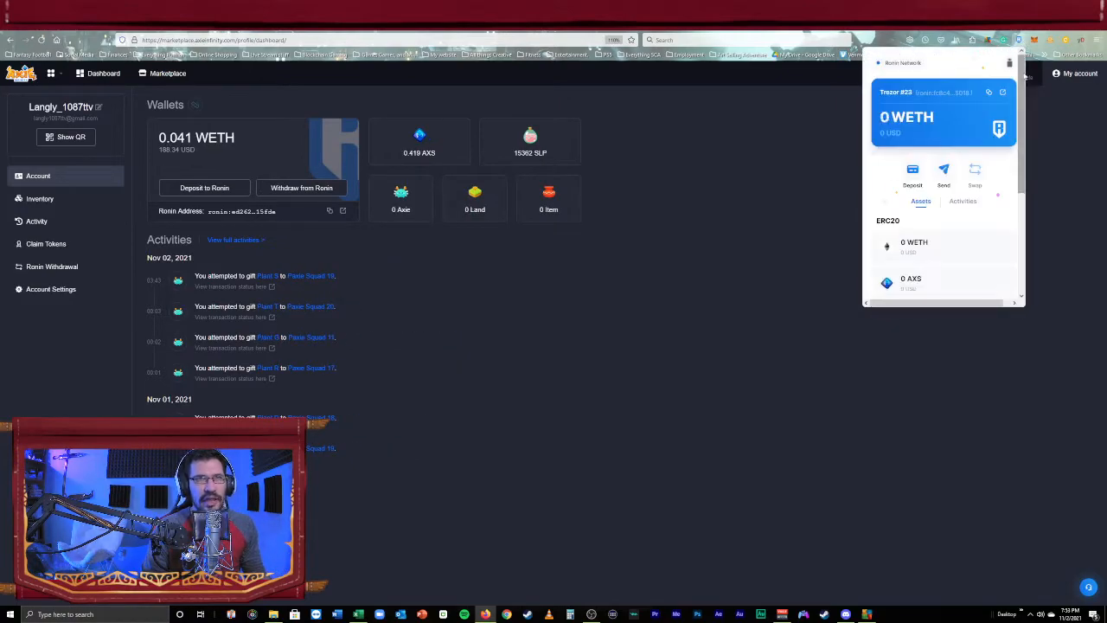
pyautogui.click(1009, 63)
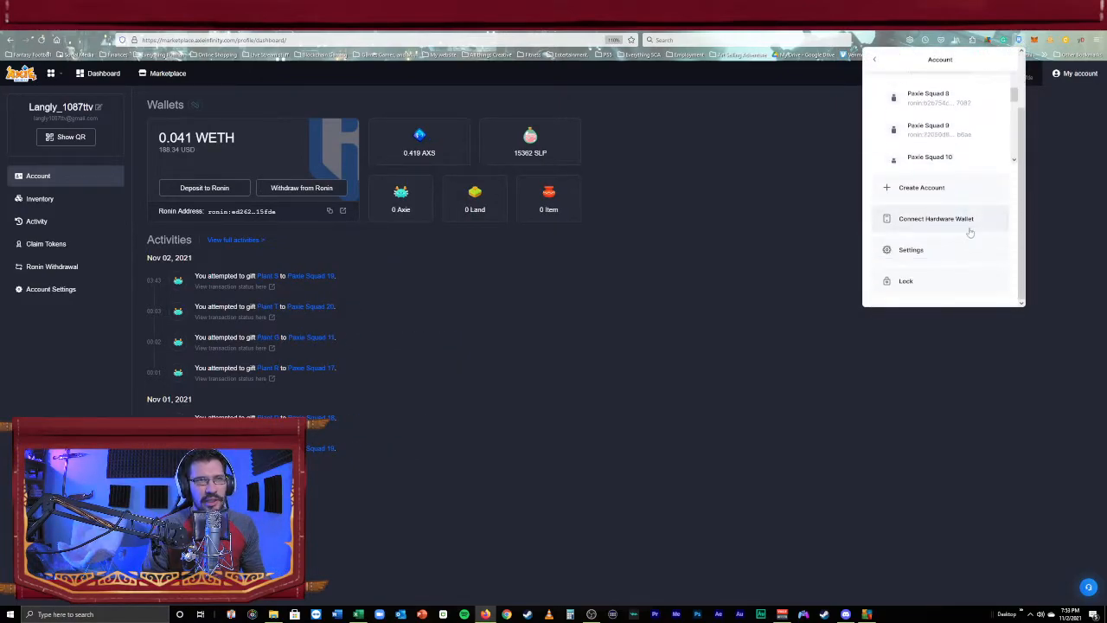
pyautogui.scroll(-3)
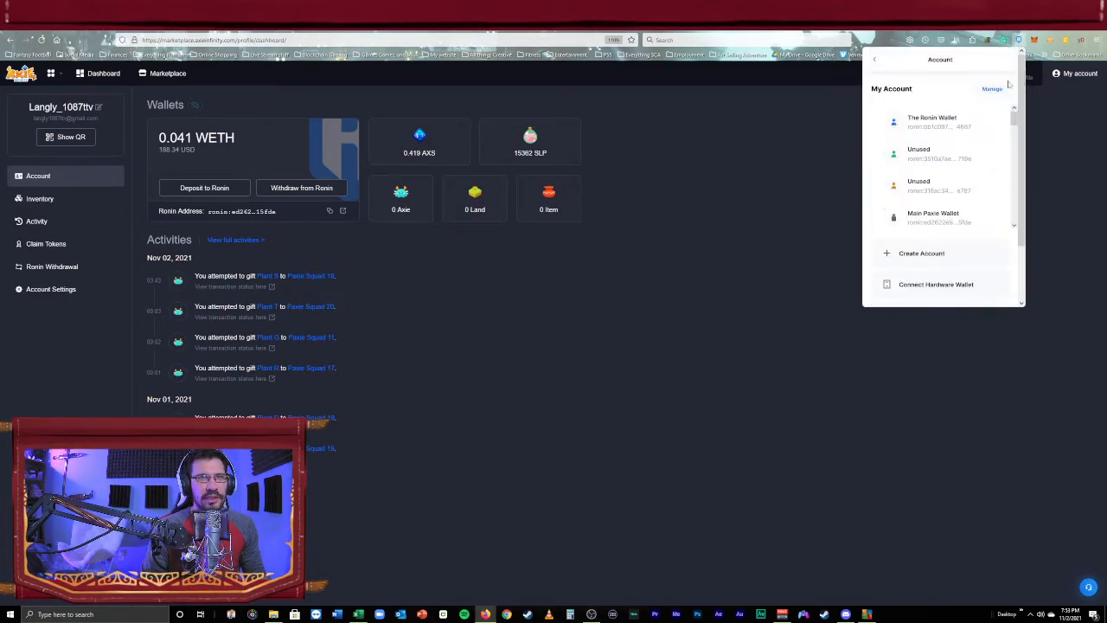
pyautogui.click(992, 88)
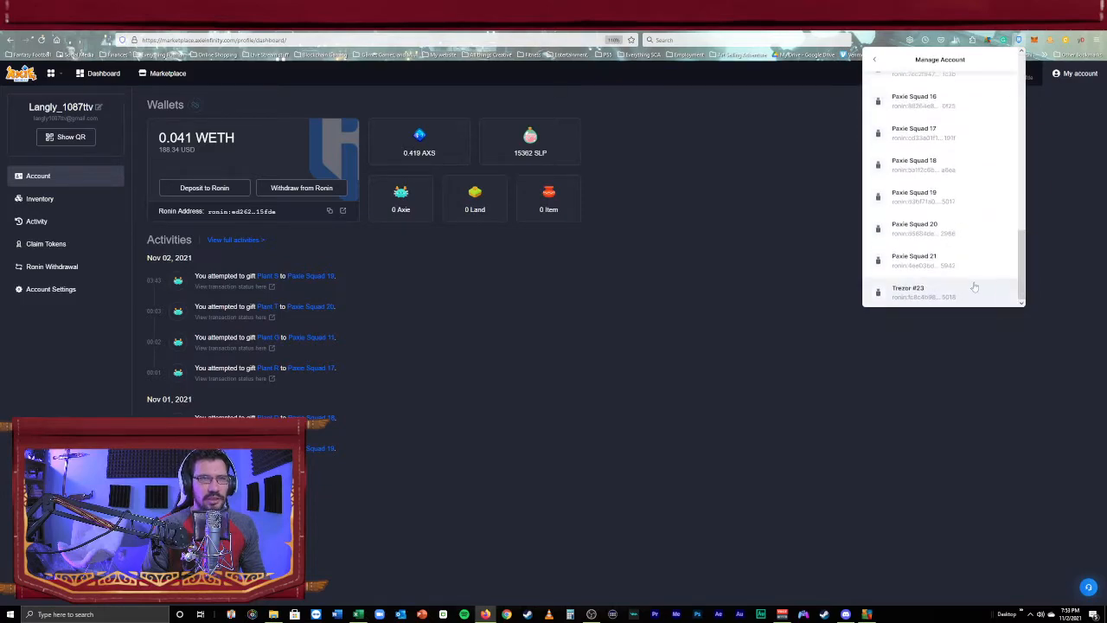
pyautogui.click(912, 291)
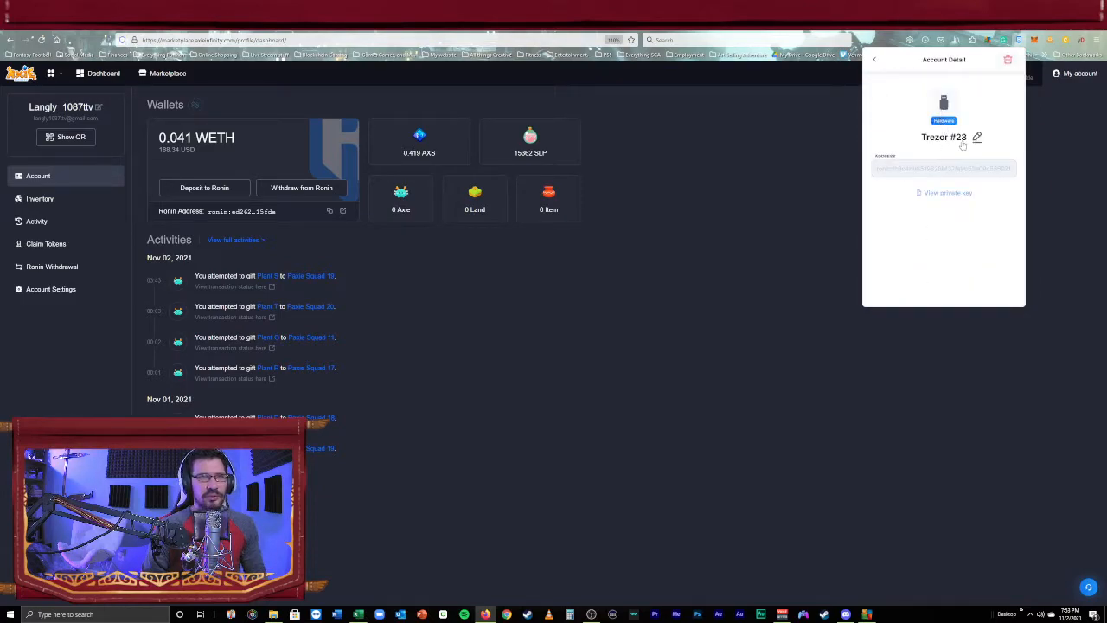
pyautogui.click(977, 138)
pyautogui.write('Paxie Squad')
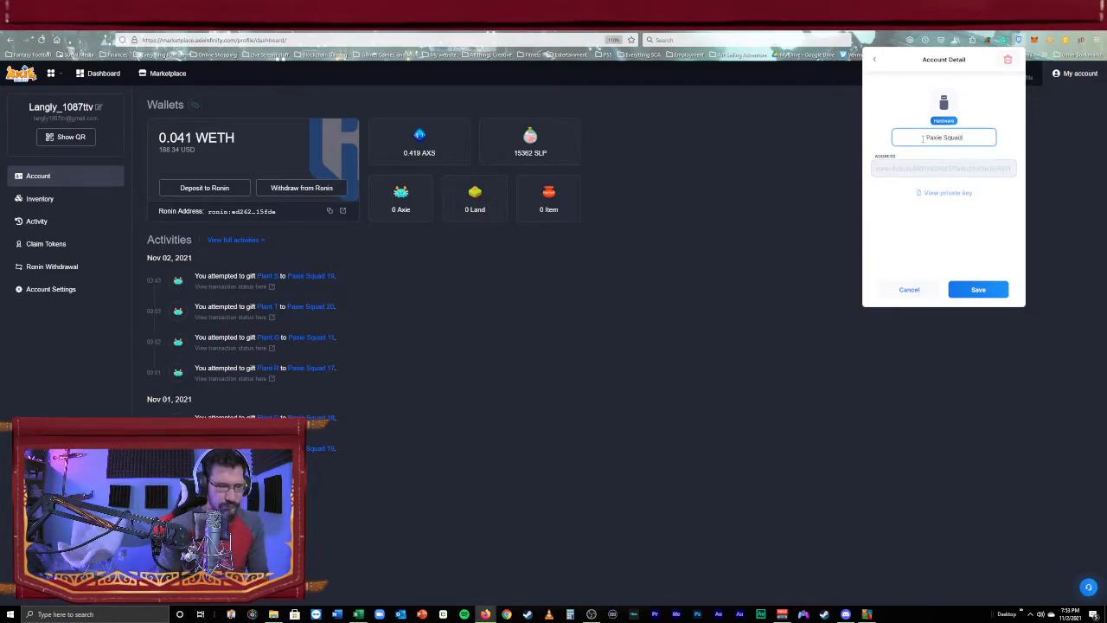
pyautogui.click(977, 289)
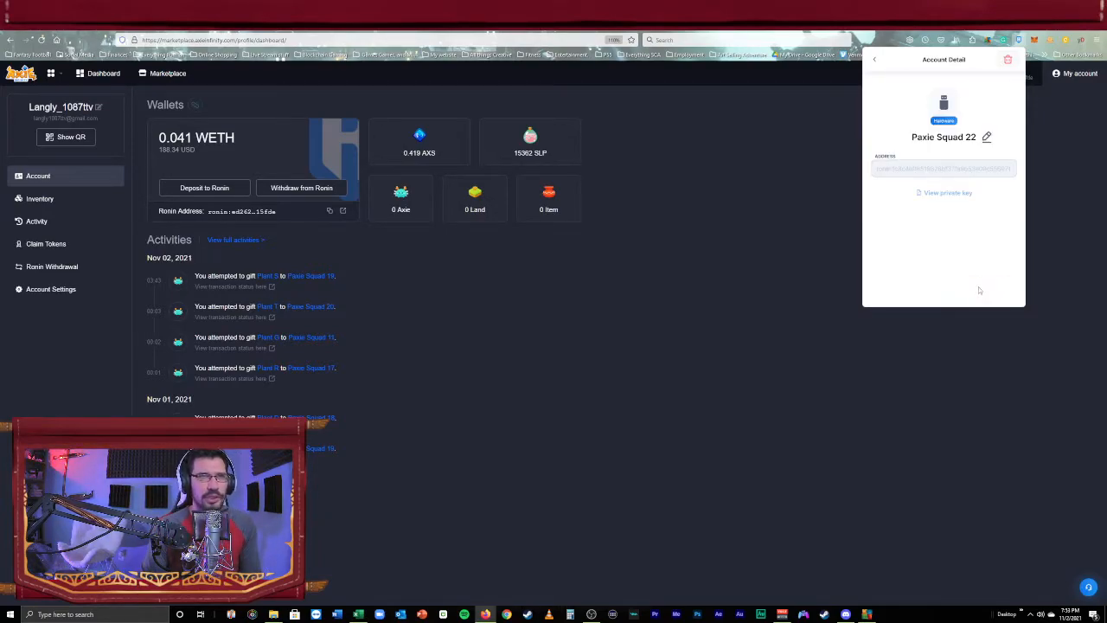
pyautogui.click(874, 59)
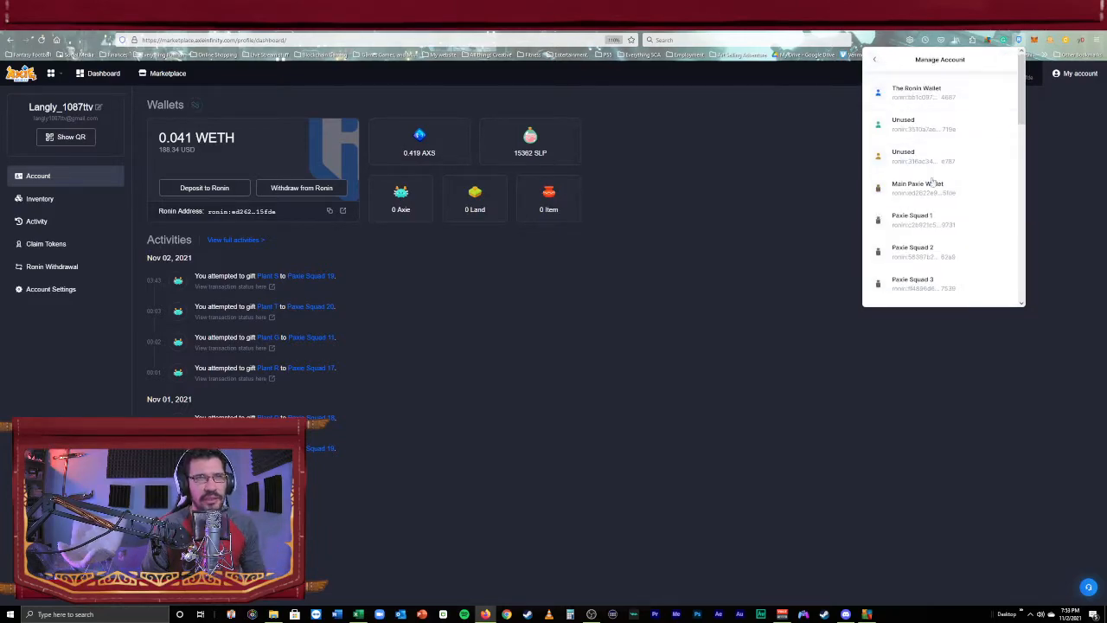
pyautogui.click(874, 59)
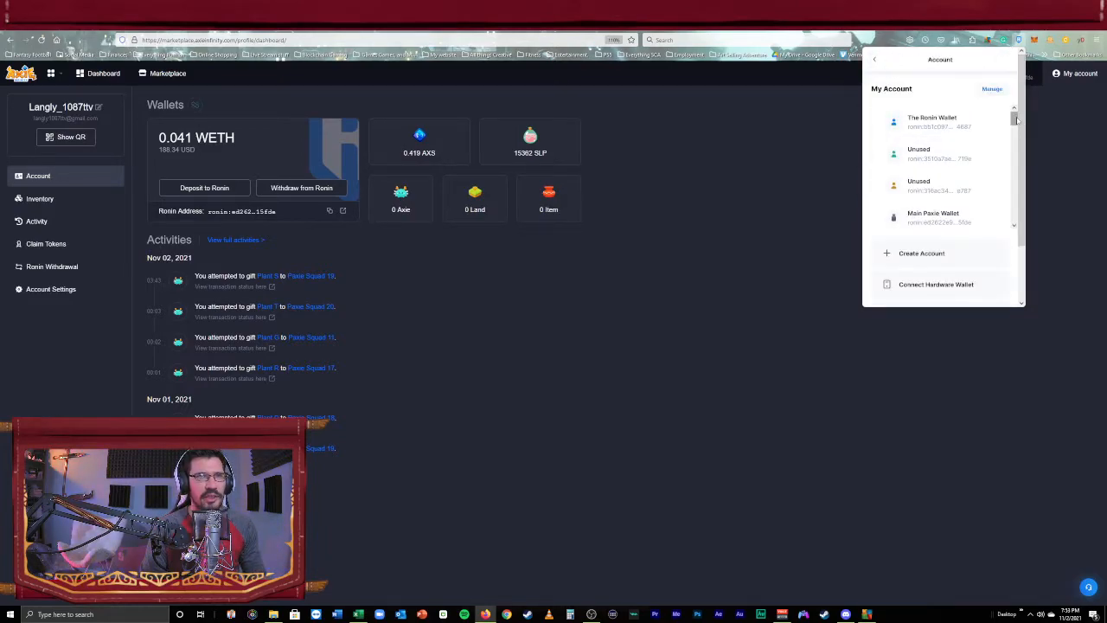
# Select The Ronin Wallet from the account list and reopen the account menu
pyautogui.click(934, 121)
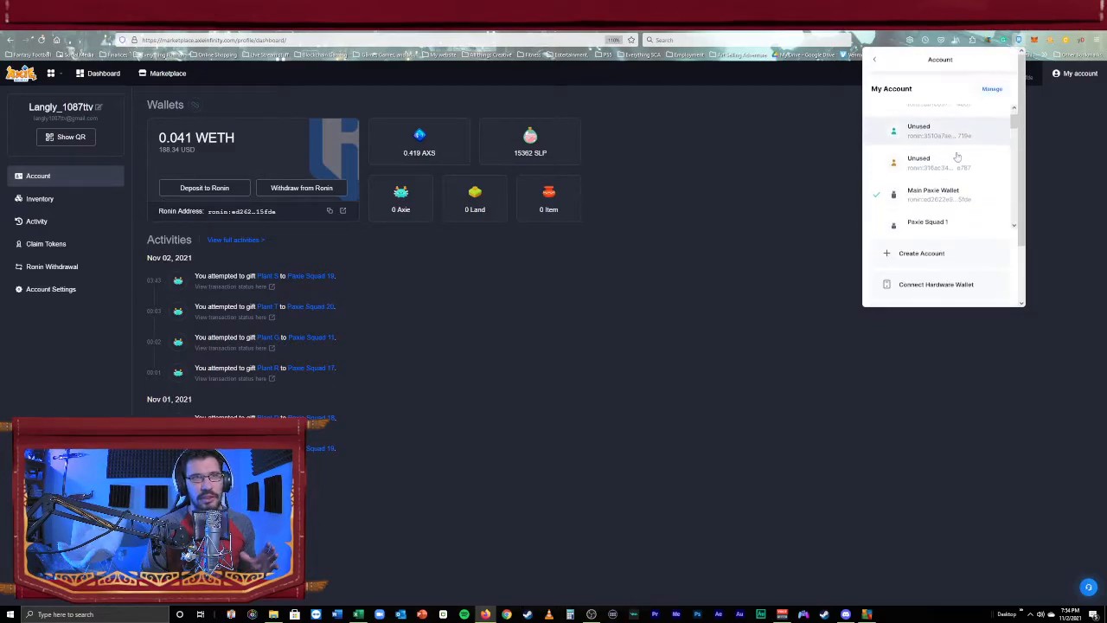
pyautogui.scroll(3)
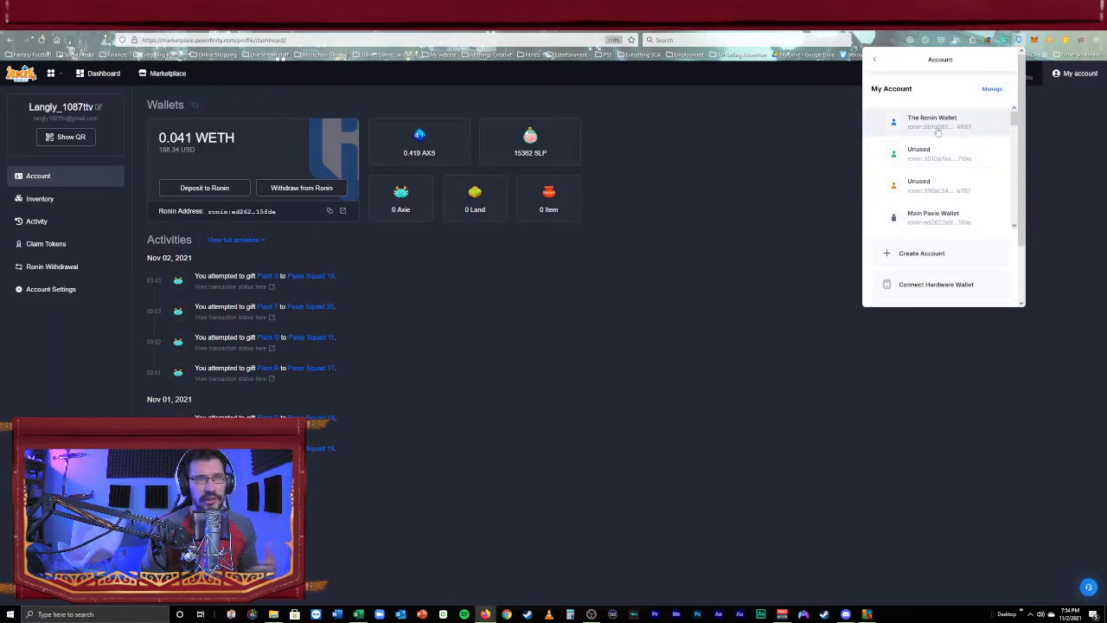
pyautogui.moveTo(936, 132)
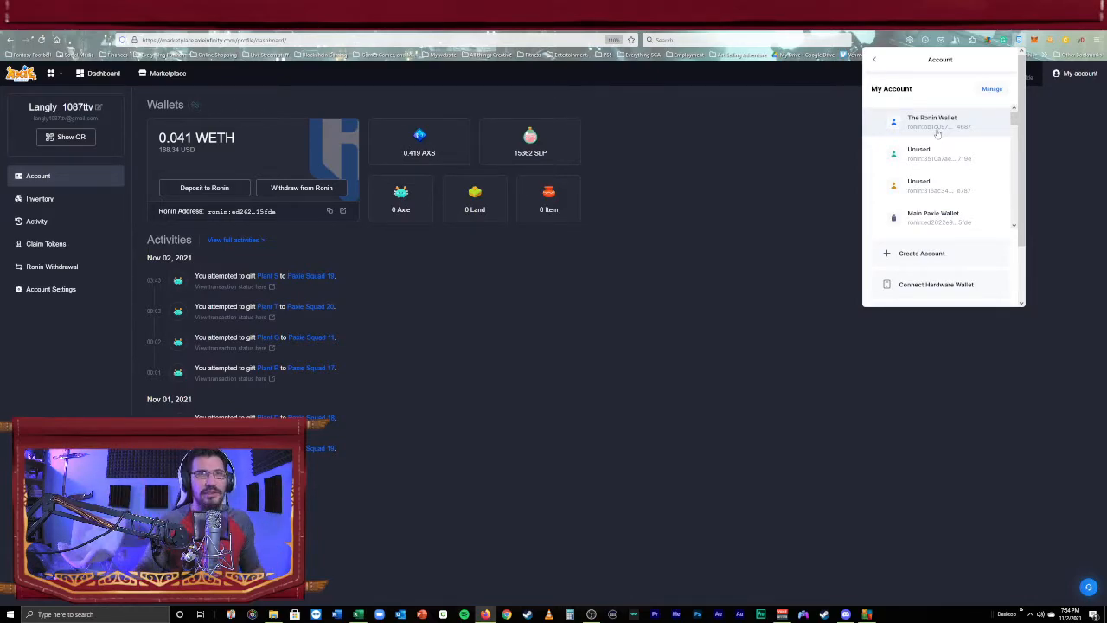
pyautogui.click(937, 121)
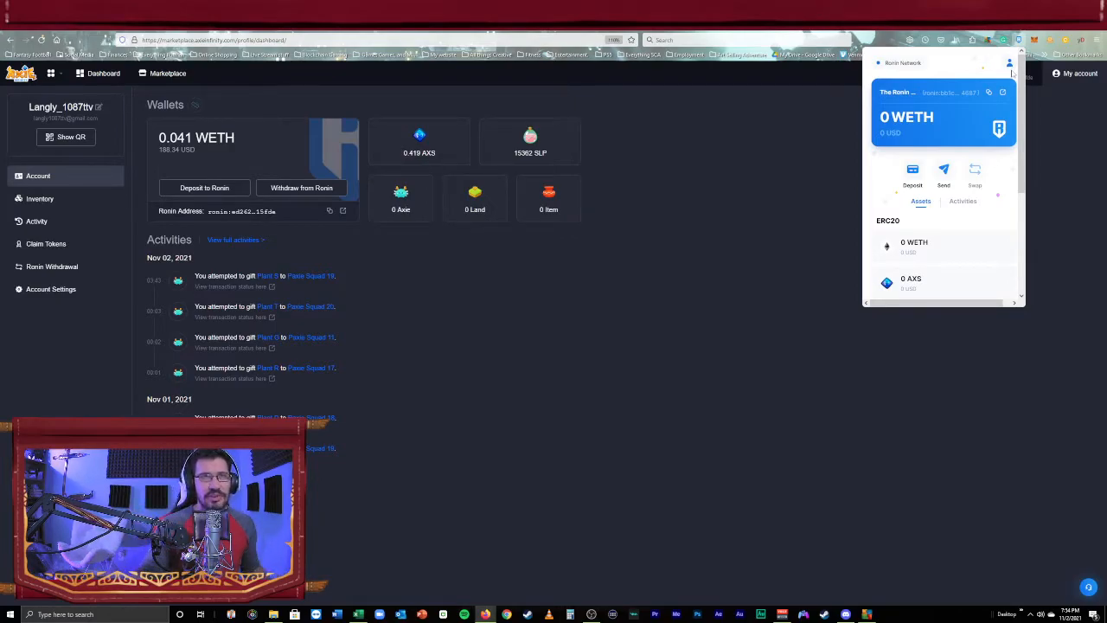
pyautogui.click(1009, 63)
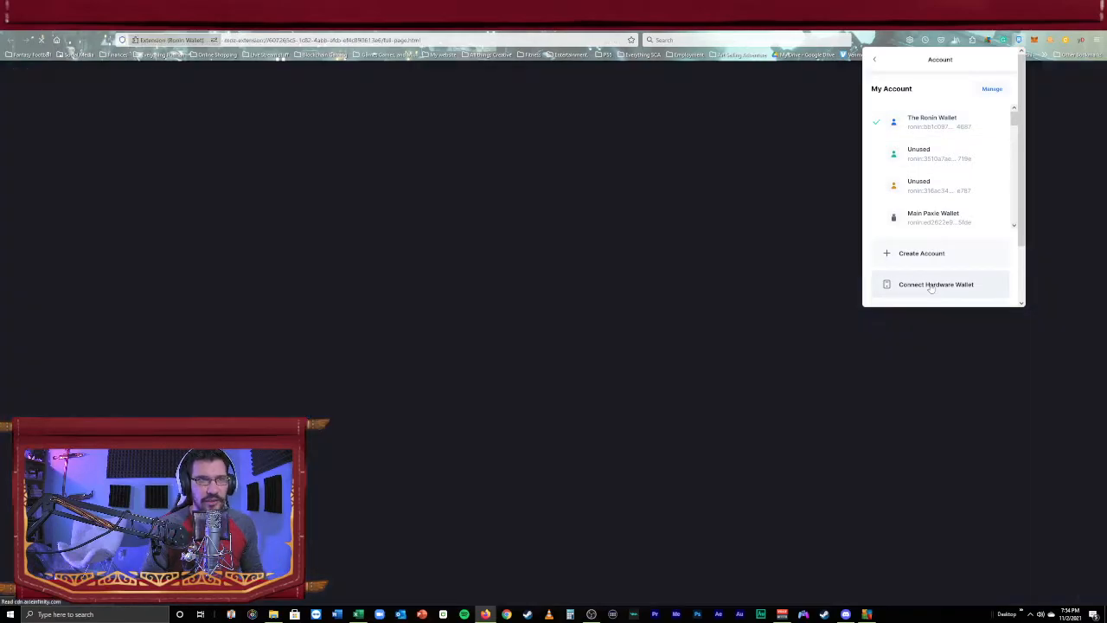
# Connect a Trezor account until it reports connected, then start another Trezor connection
pyautogui.click(935, 284)
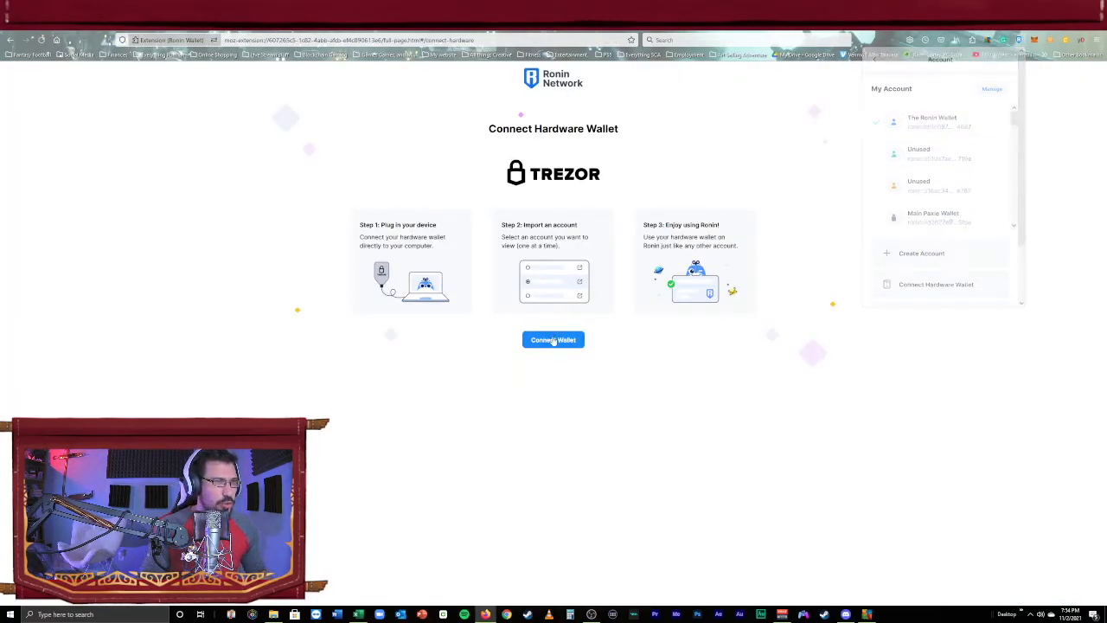
pyautogui.click(553, 339)
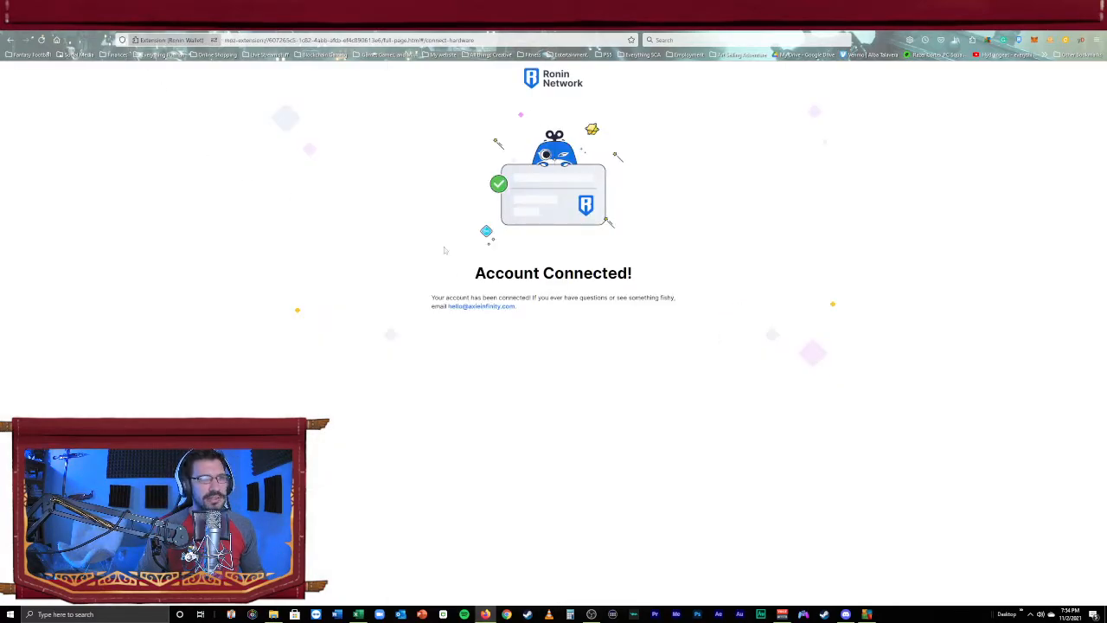
pyautogui.moveTo(517, 245)
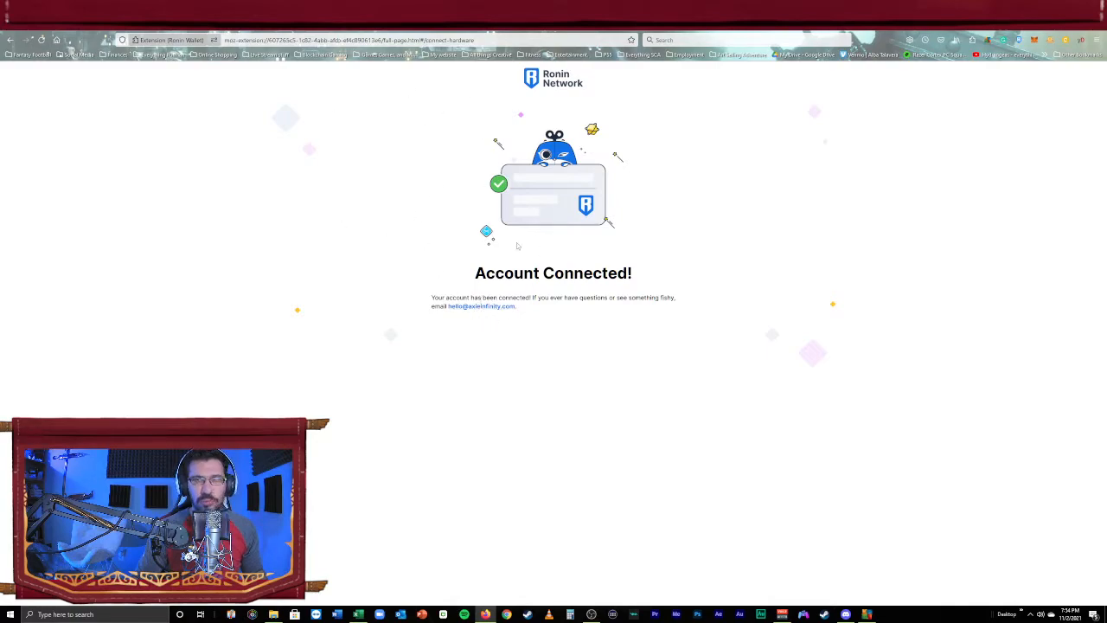
pyautogui.moveTo(558, 329)
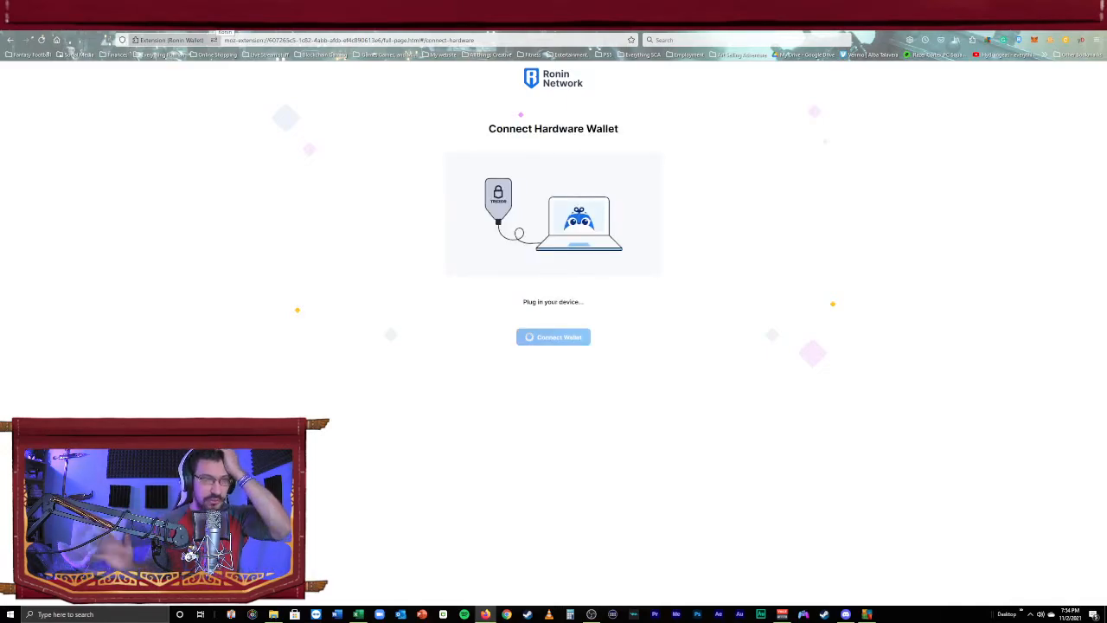
pyautogui.click(553, 336)
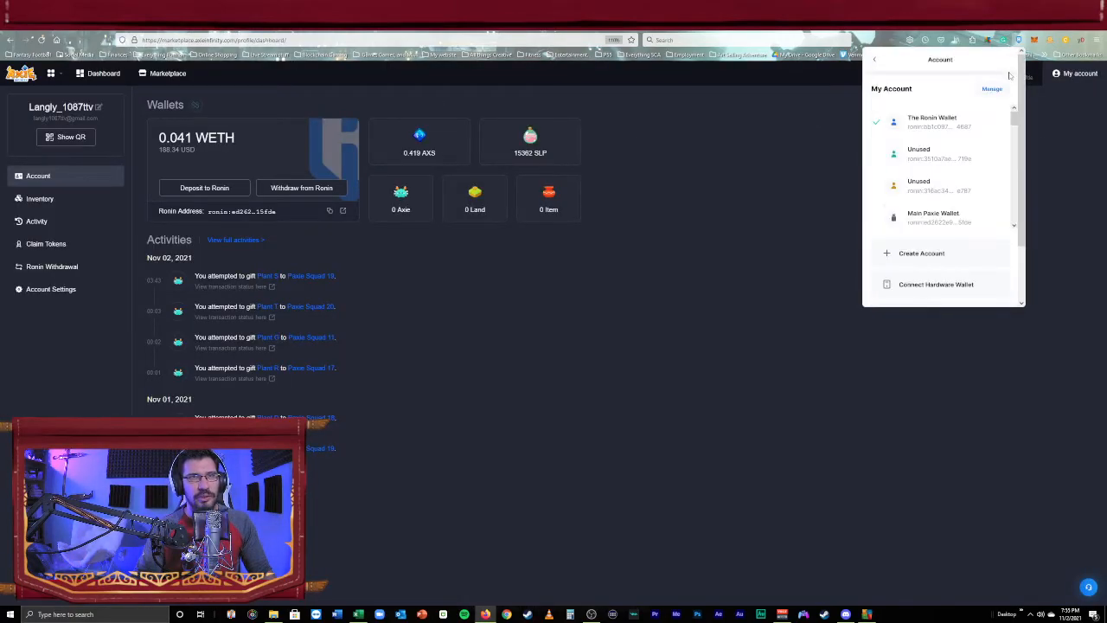
pyautogui.moveTo(938, 185)
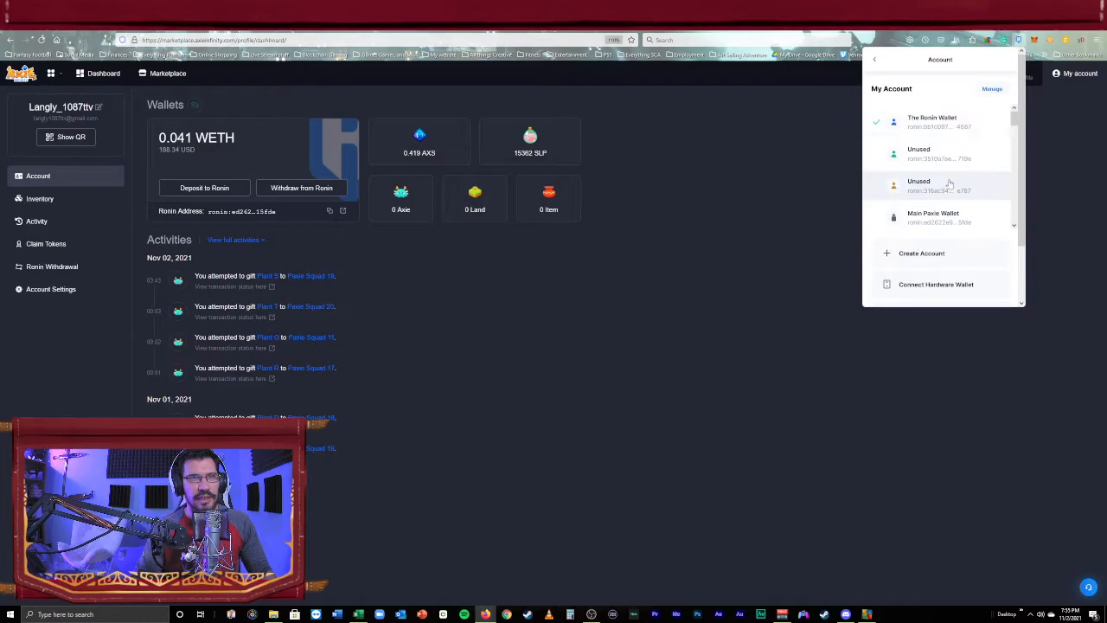
# Start a new Trezor connection from Ronin's Connect Hardware Wallet page
pyautogui.click(936, 283)
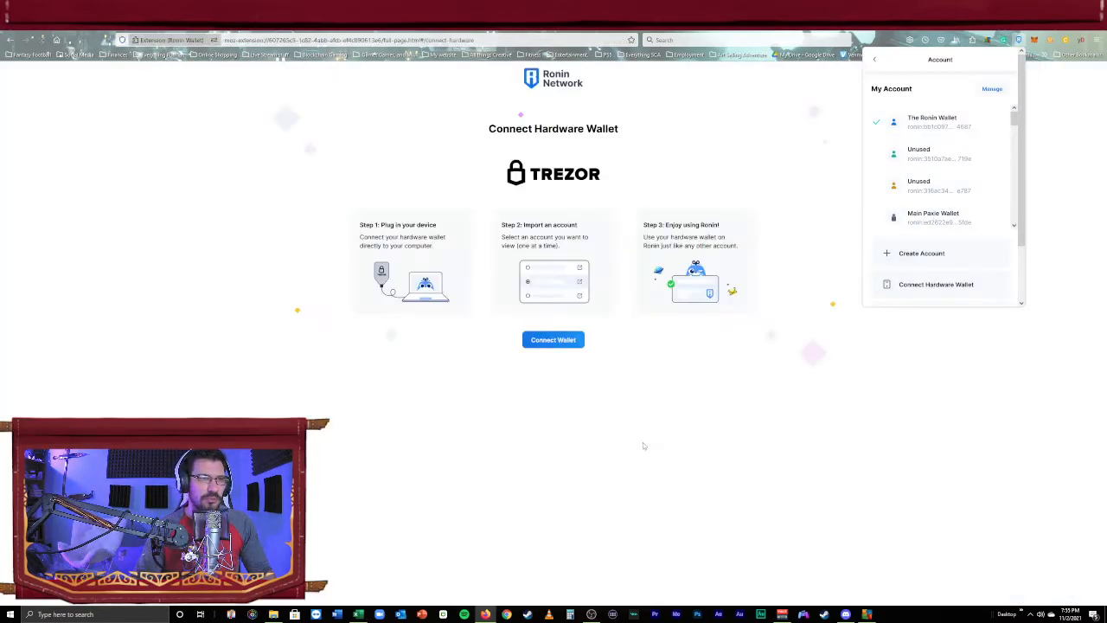
pyautogui.click(552, 339)
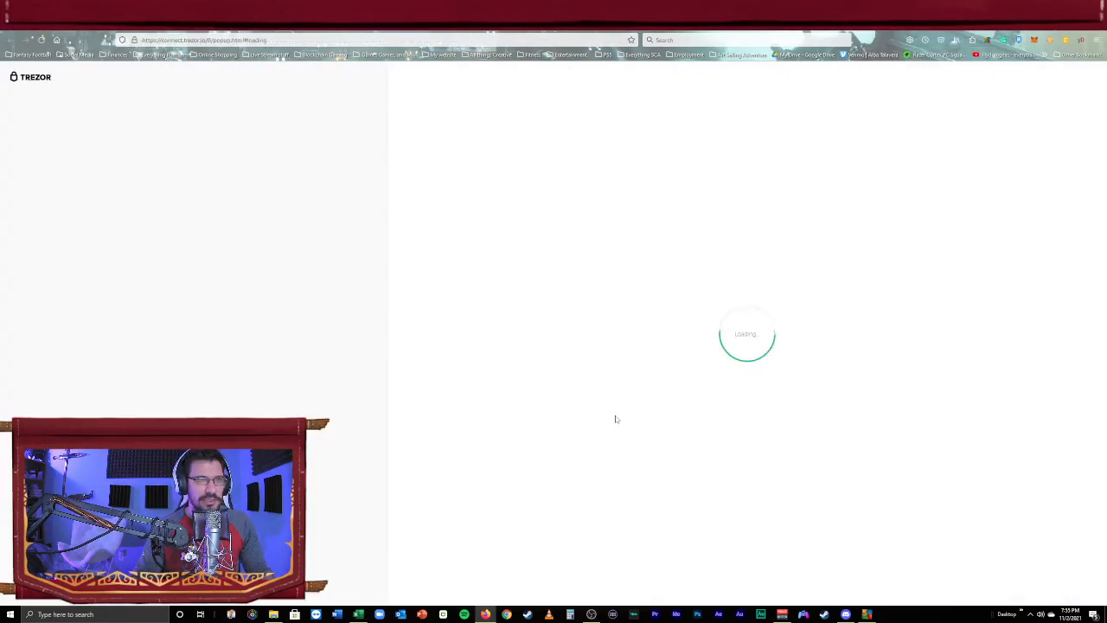